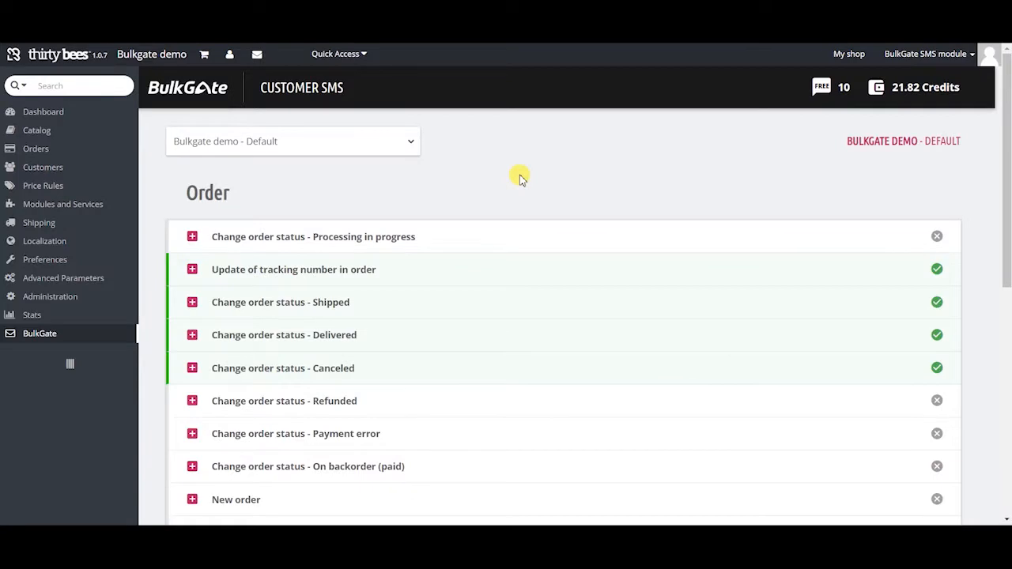
Scroll the BulkGate Customer SMS order list to locate the New order template
scroll(down, 3)
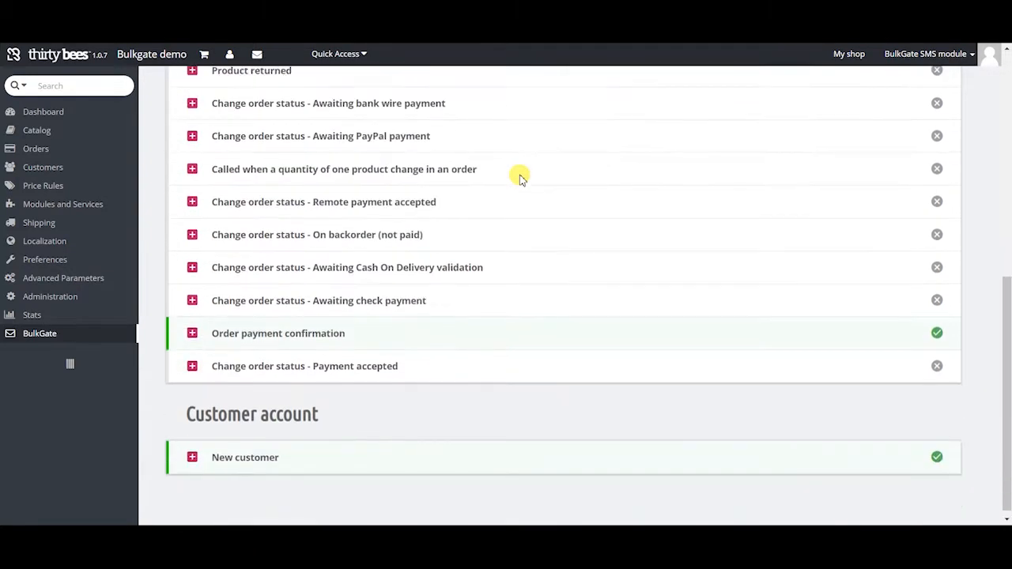
scroll(up, 3)
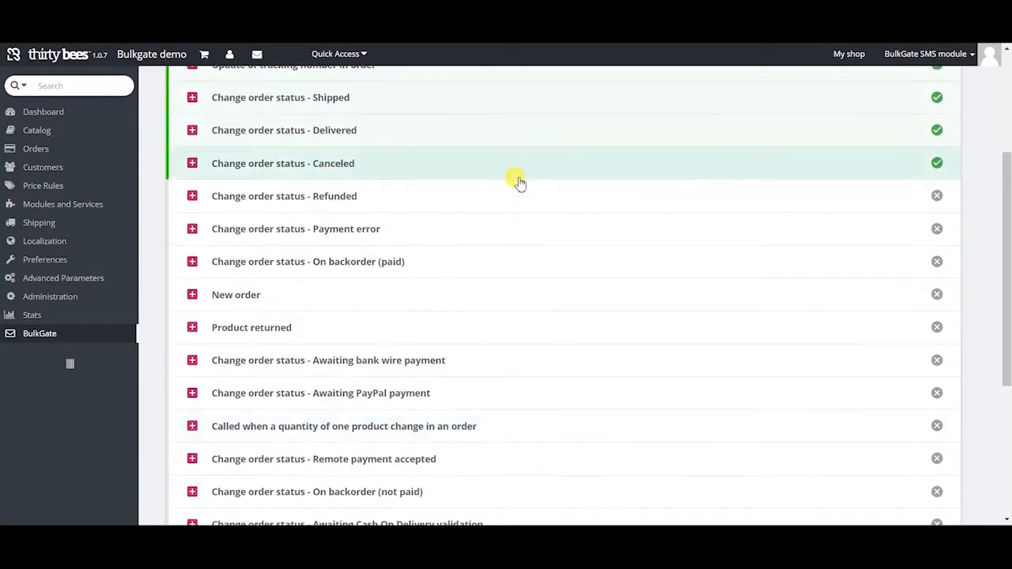
mouse_move(454, 290)
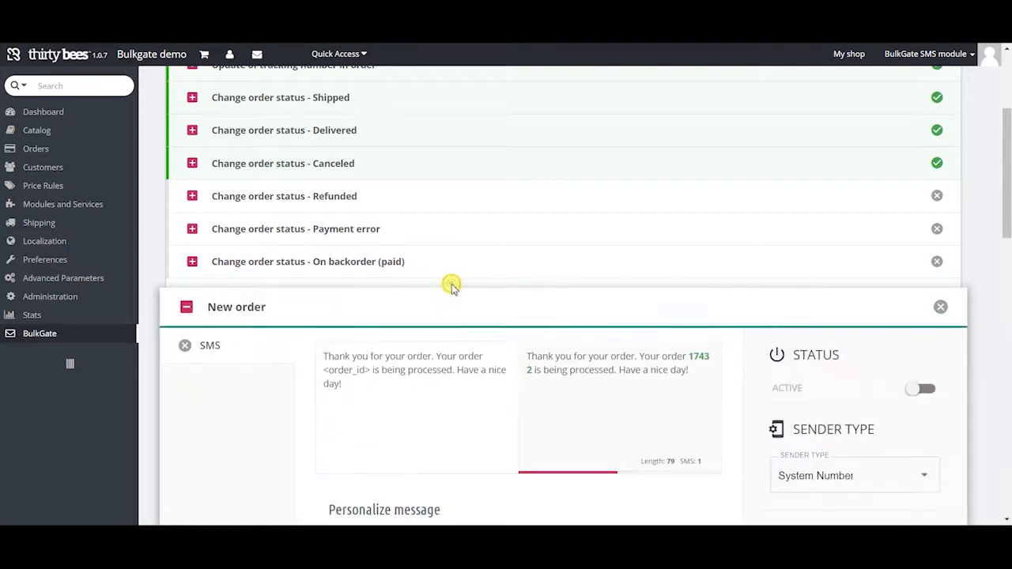
Activate the customer New order SMS, check its sender type, and save the template
scroll(down, 3)
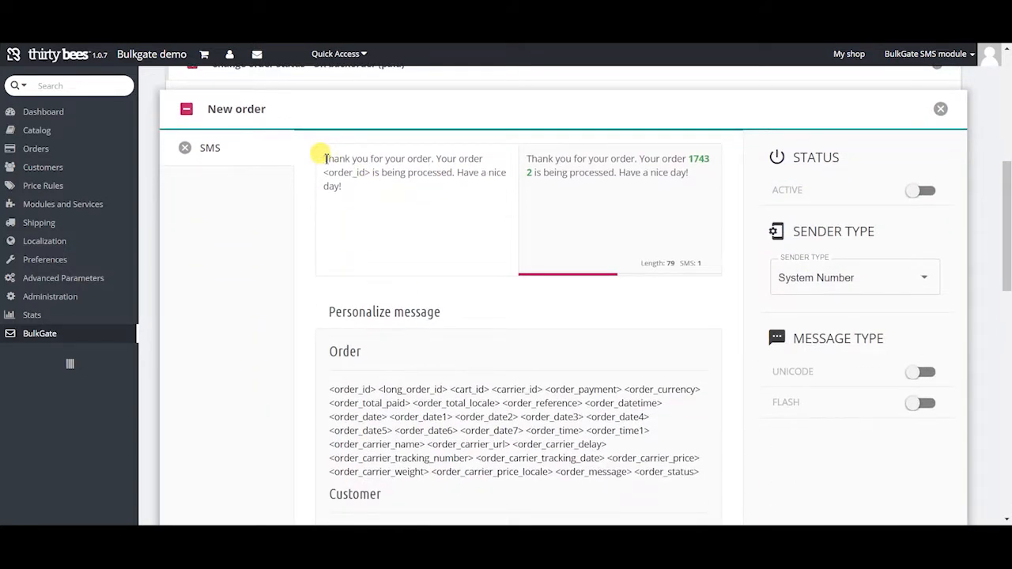
scroll(down, 3)
text(<shop_name>)
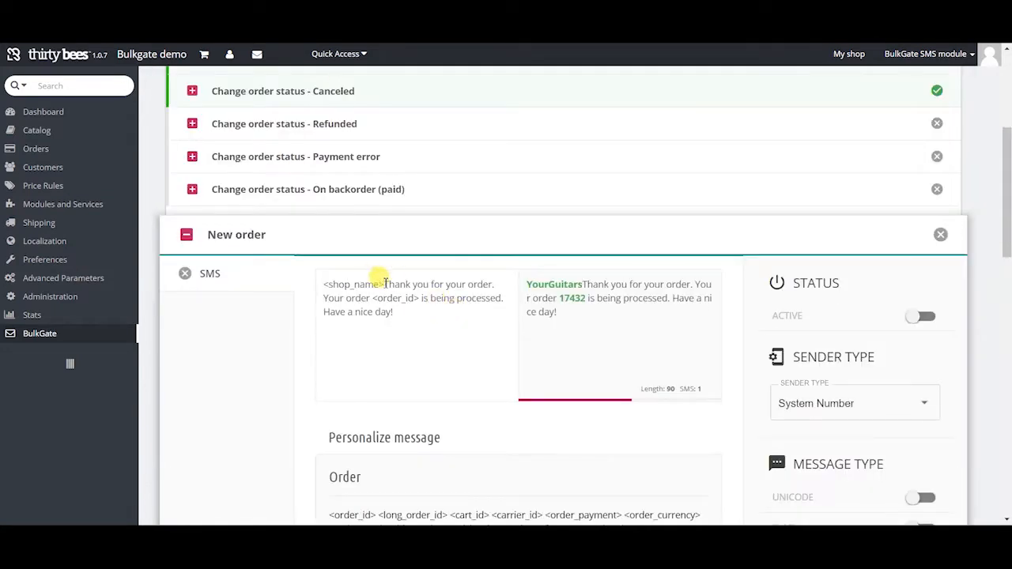
click(920, 316)
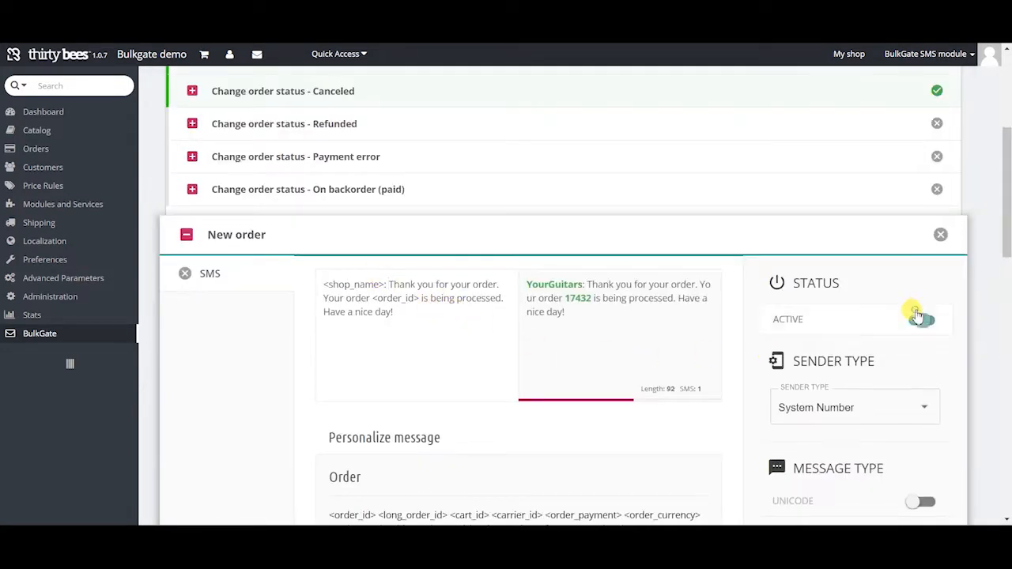
scroll(down, 3)
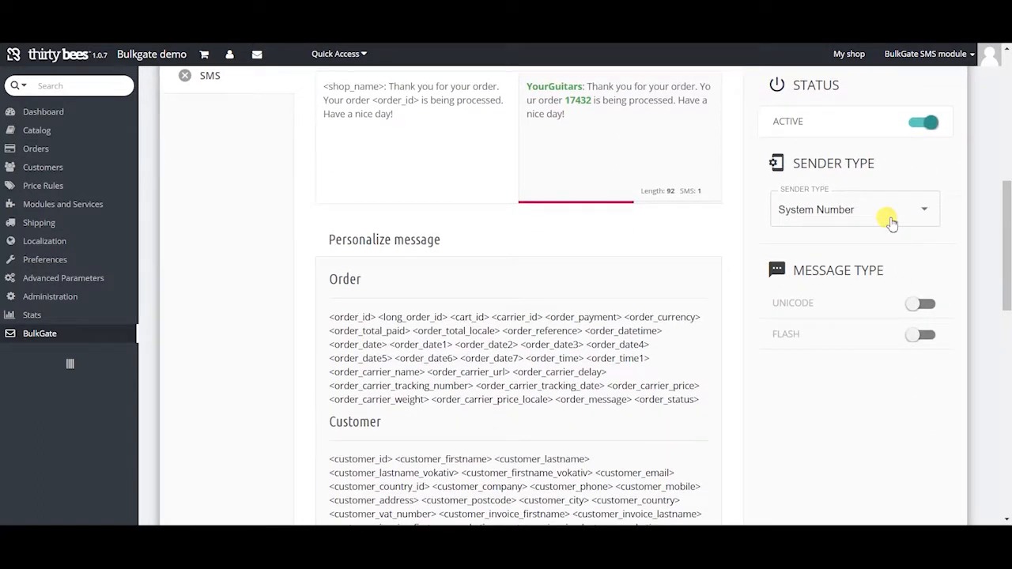
click(854, 210)
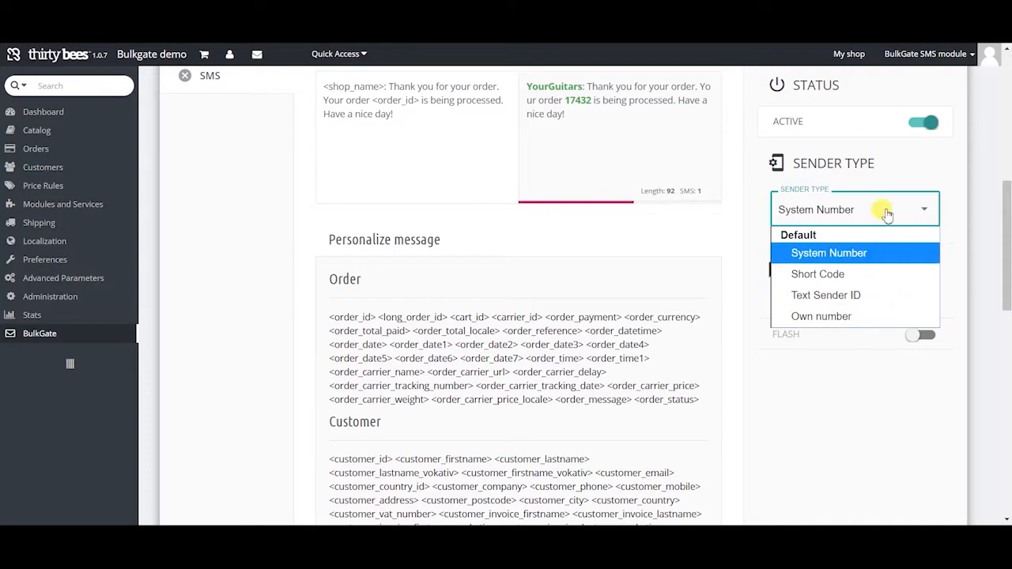
scroll(down, 3)
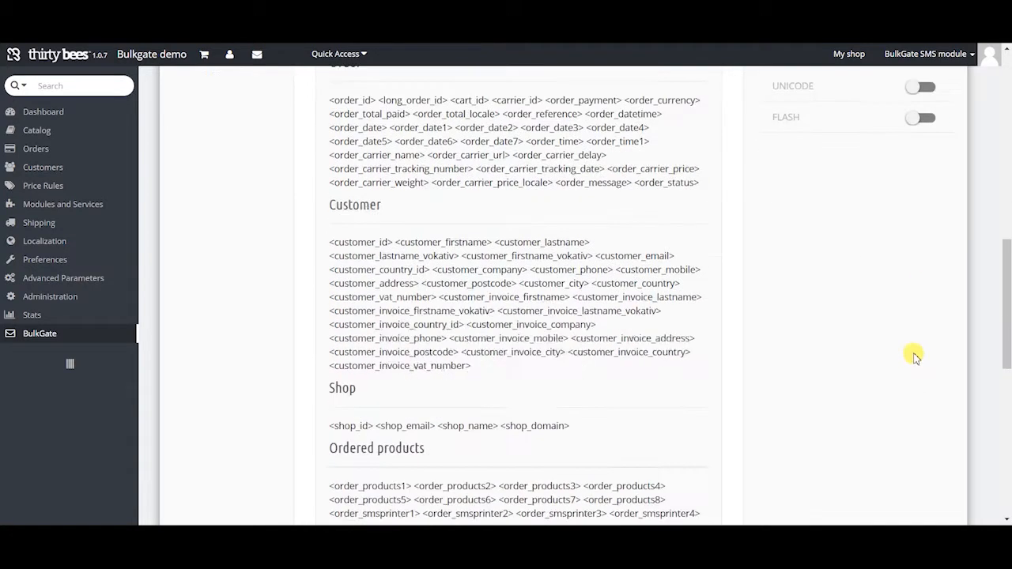
scroll(down, 3)
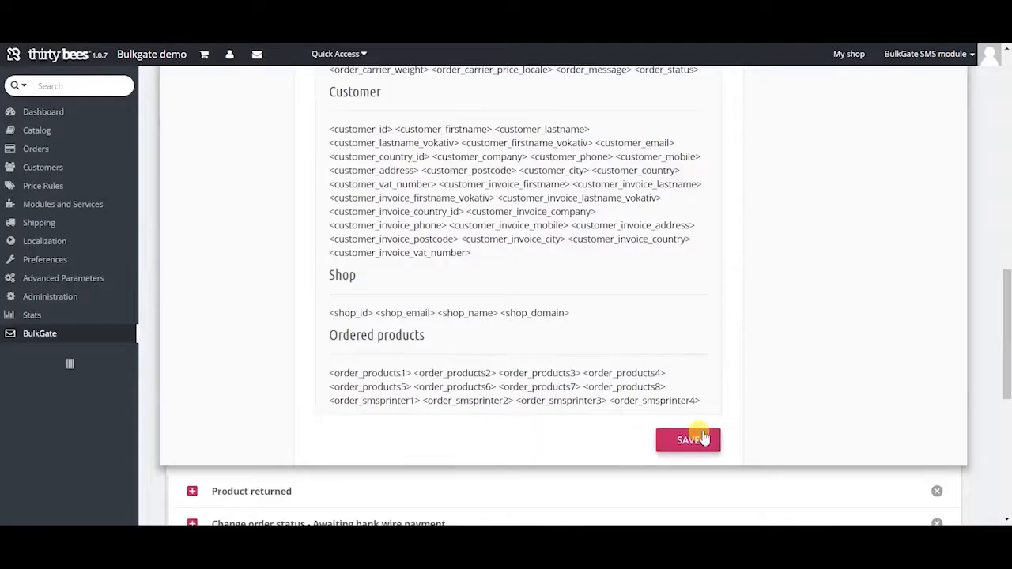
click(687, 439)
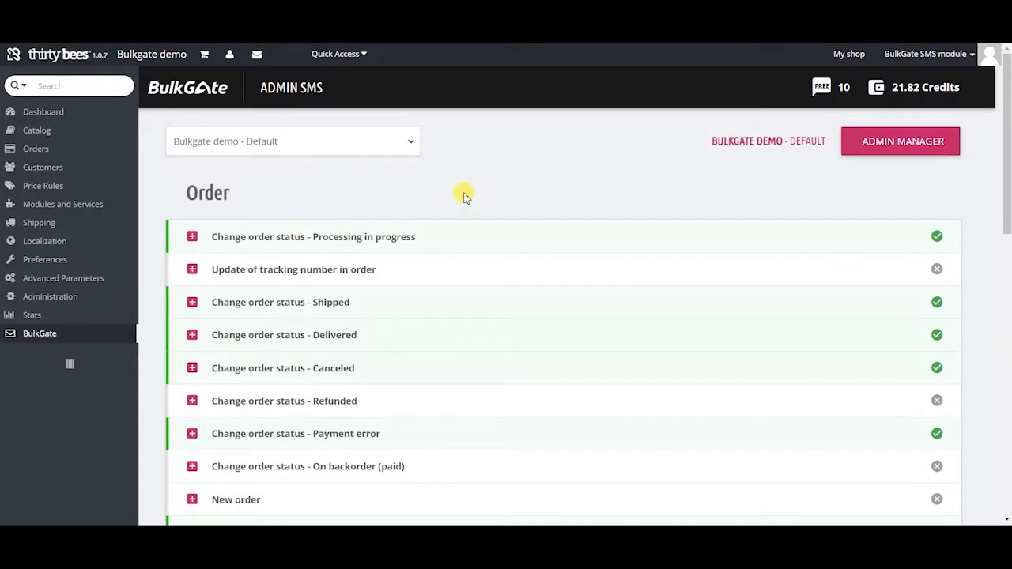
scroll(down, 3)
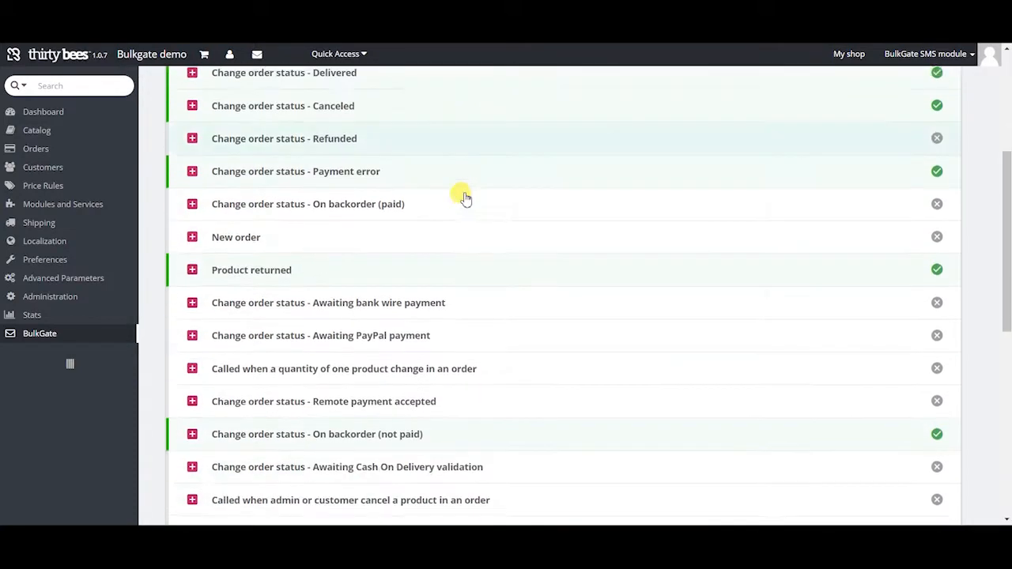
Expand the admin New order template, switch it active, and assign two admins
click(192, 236)
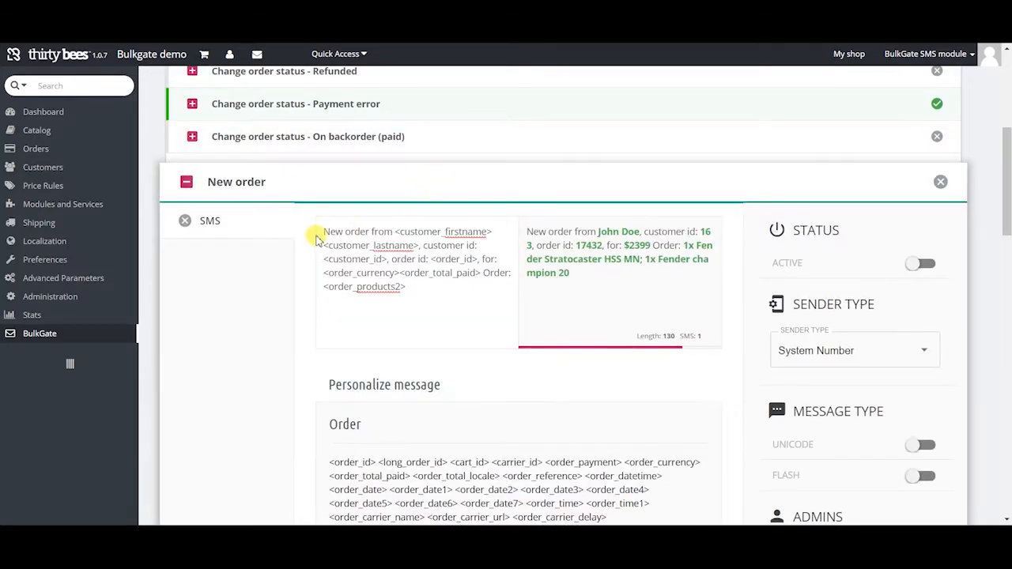
scroll(down, 3)
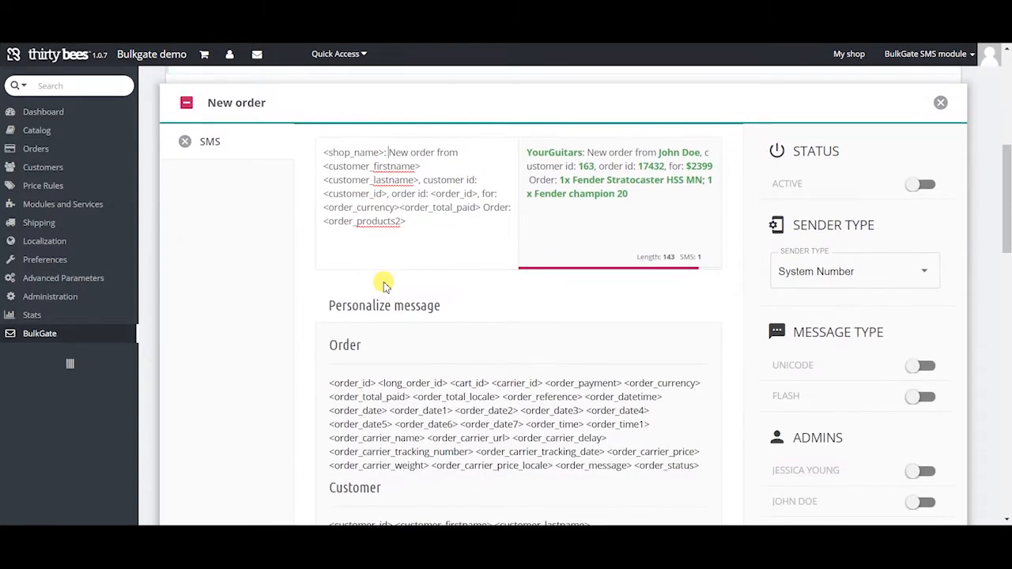
click(920, 184)
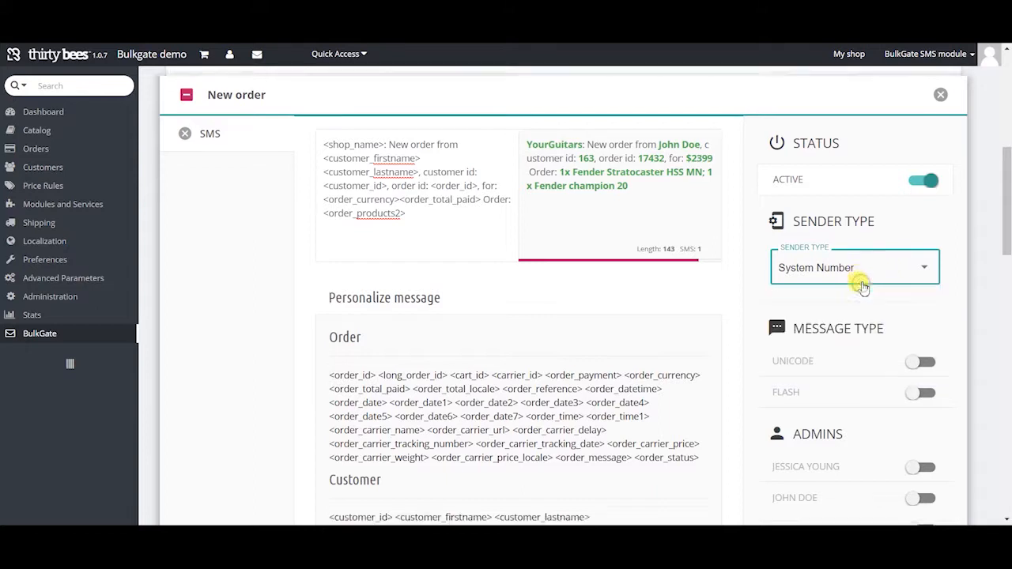
scroll(down, 3)
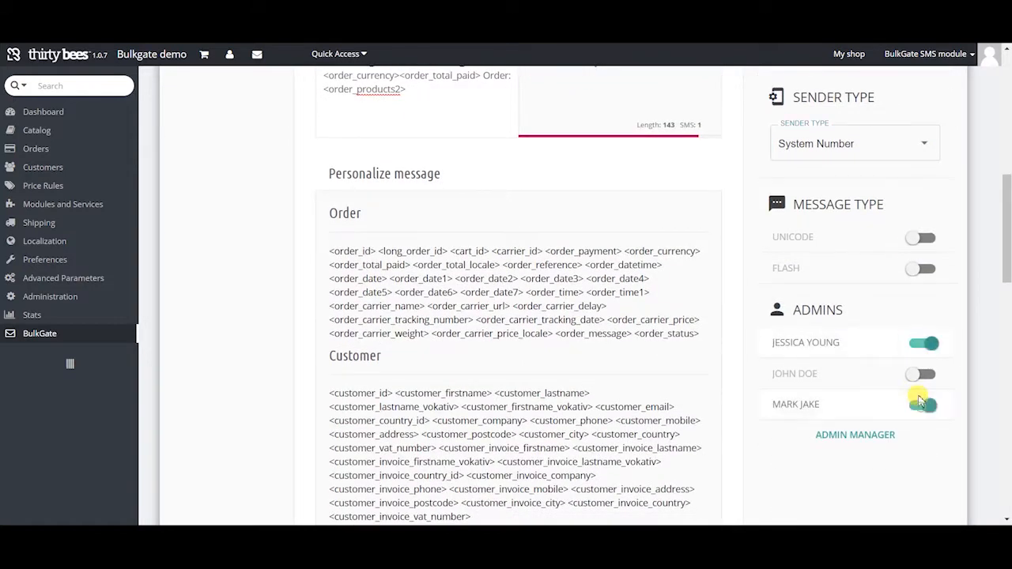
scroll(down, 3)
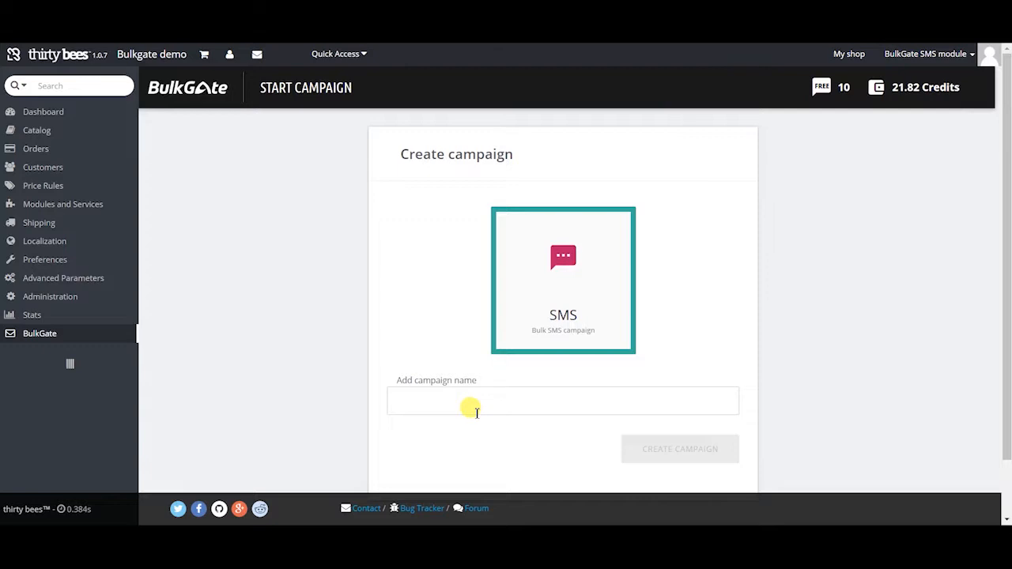
mouse_move(467, 407)
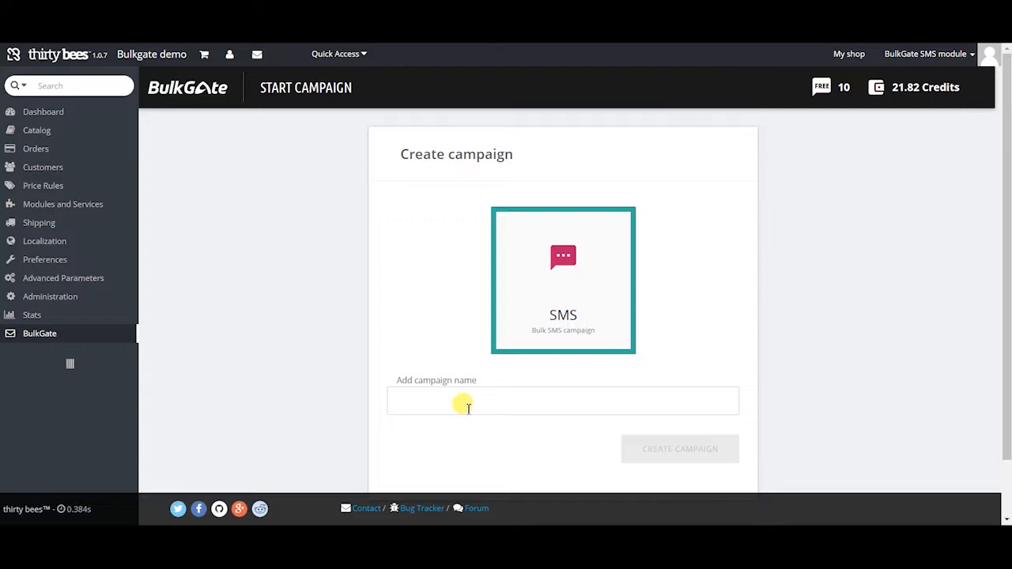
Enter 'YourGuitars: Electric Guitars' as the new campaign's name and create it
click(679, 449)
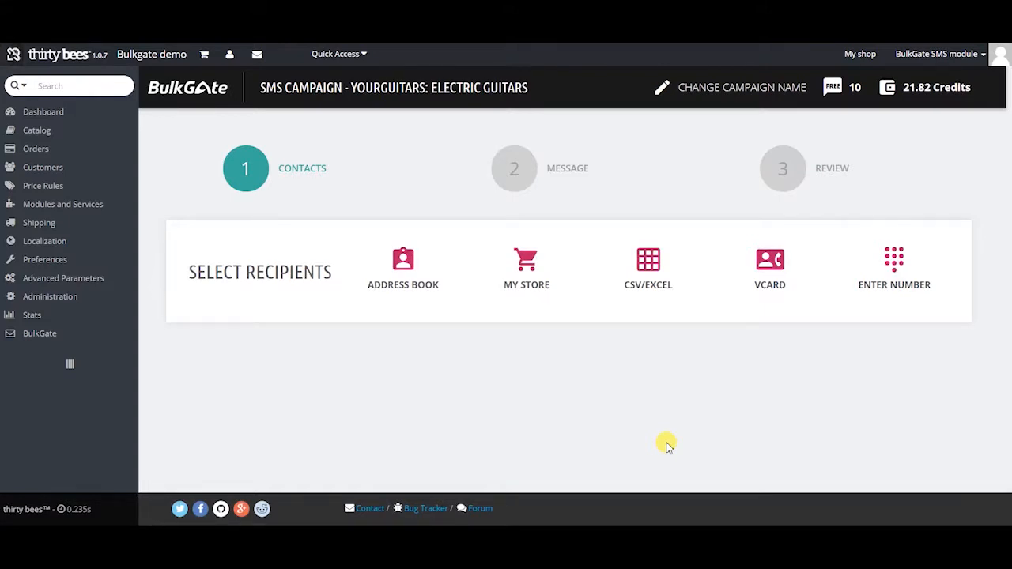
mouse_move(693, 316)
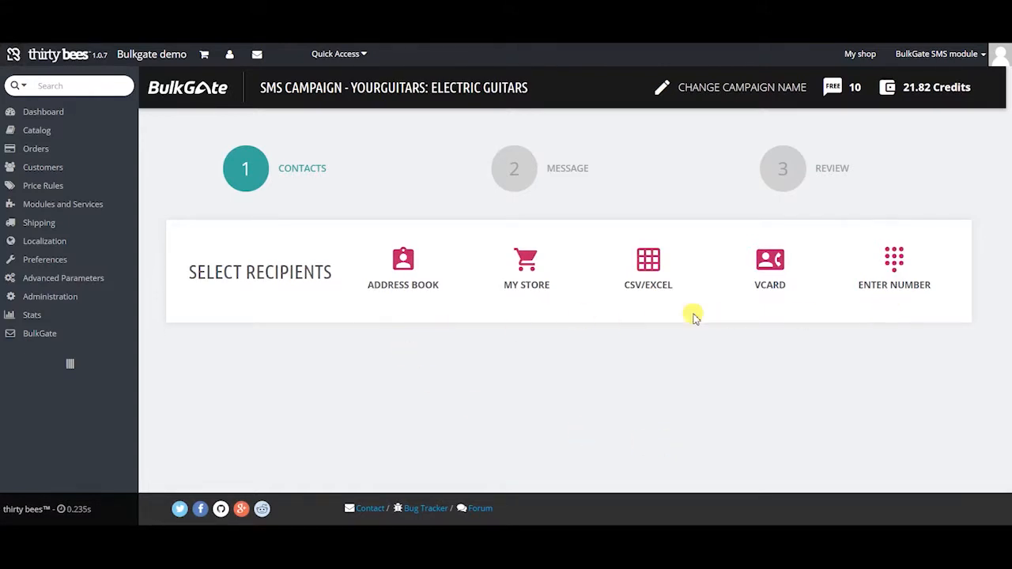
click(402, 267)
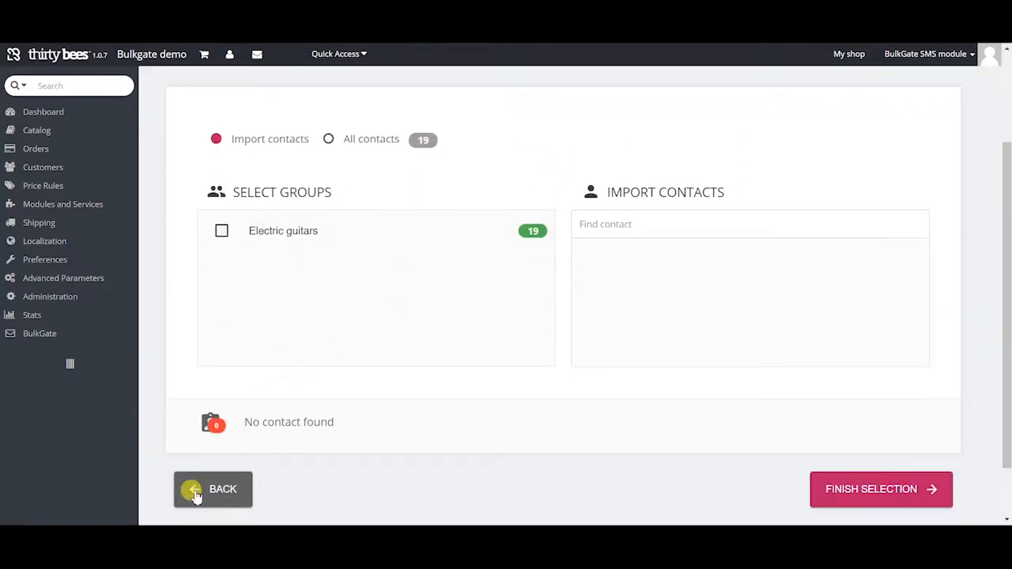
click(212, 488)
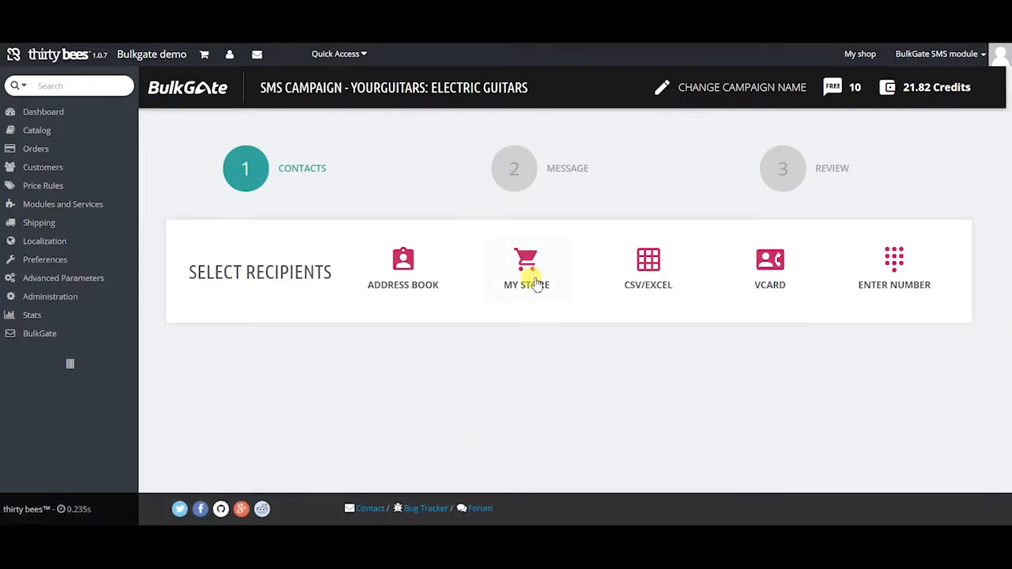
click(527, 269)
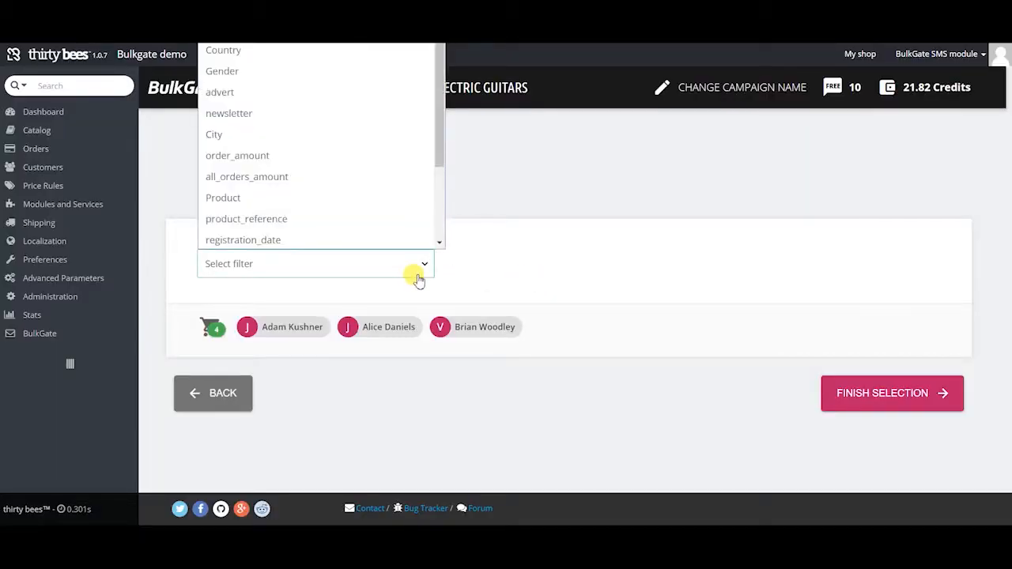
click(223, 198)
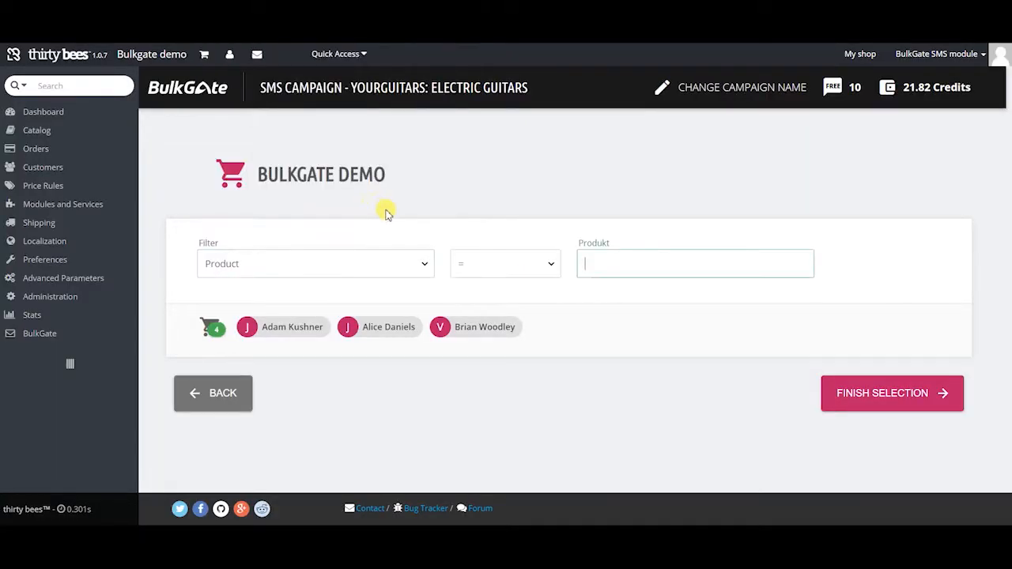
text(fender s)
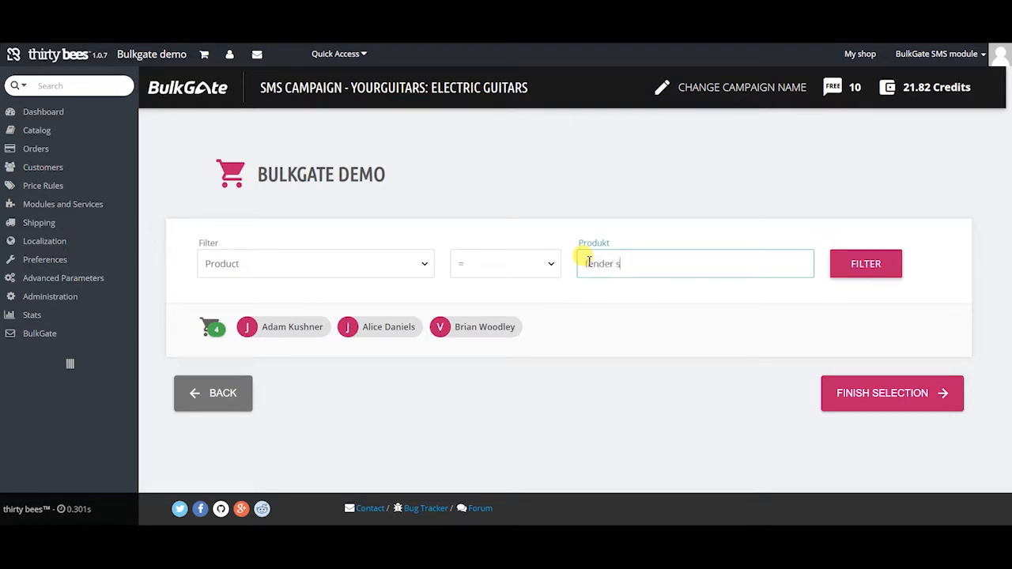
text(stratocaster)
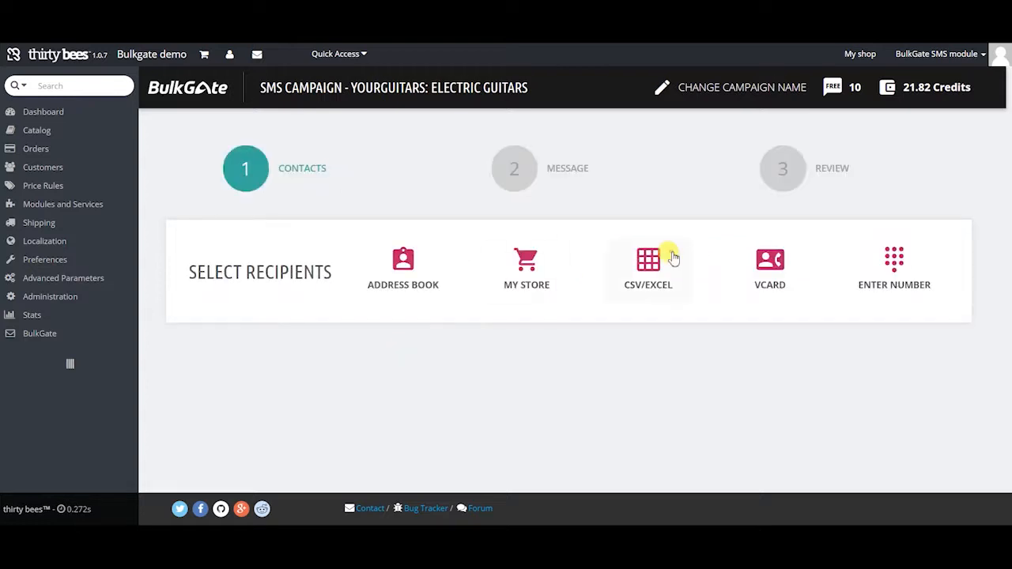
Upload the contacts spreadsheet, save the column mapping, and confirm 19 recipients
click(648, 260)
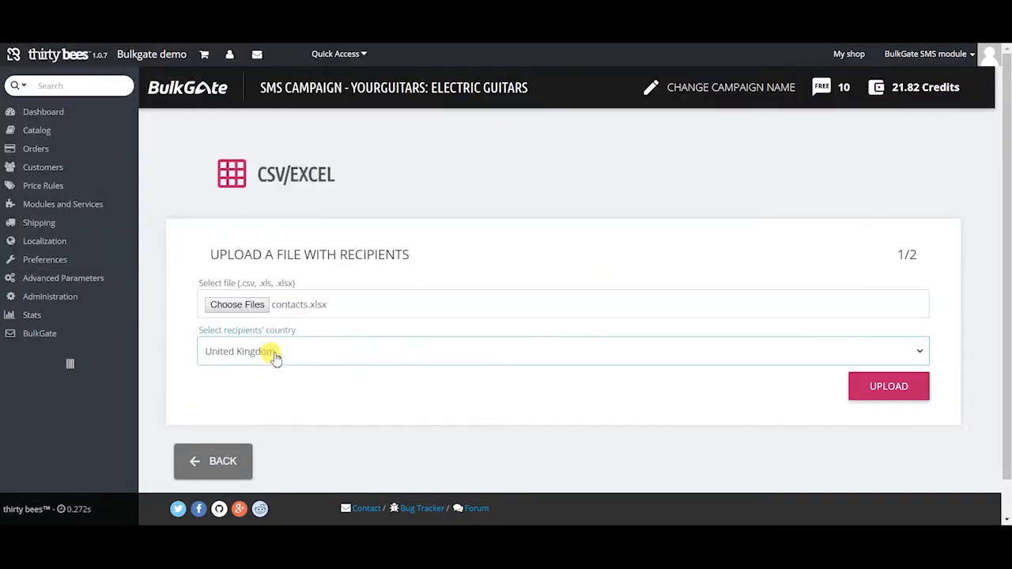
click(887, 386)
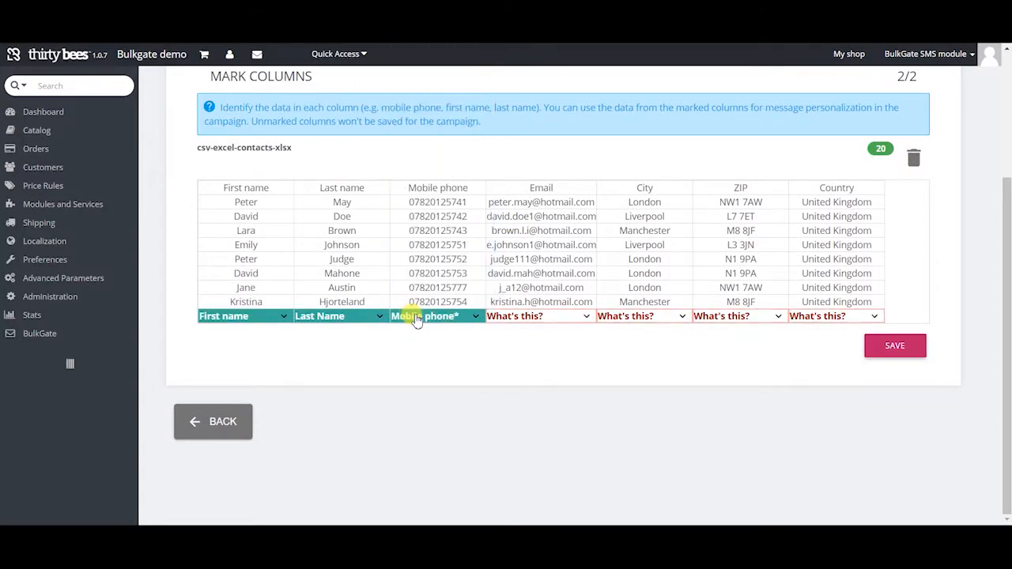
click(894, 345)
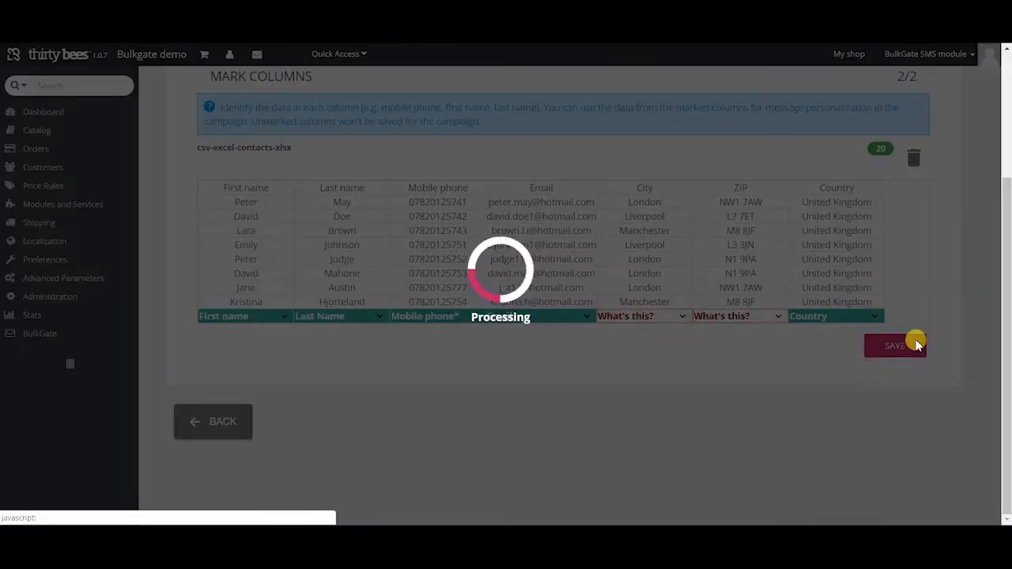
click(894, 346)
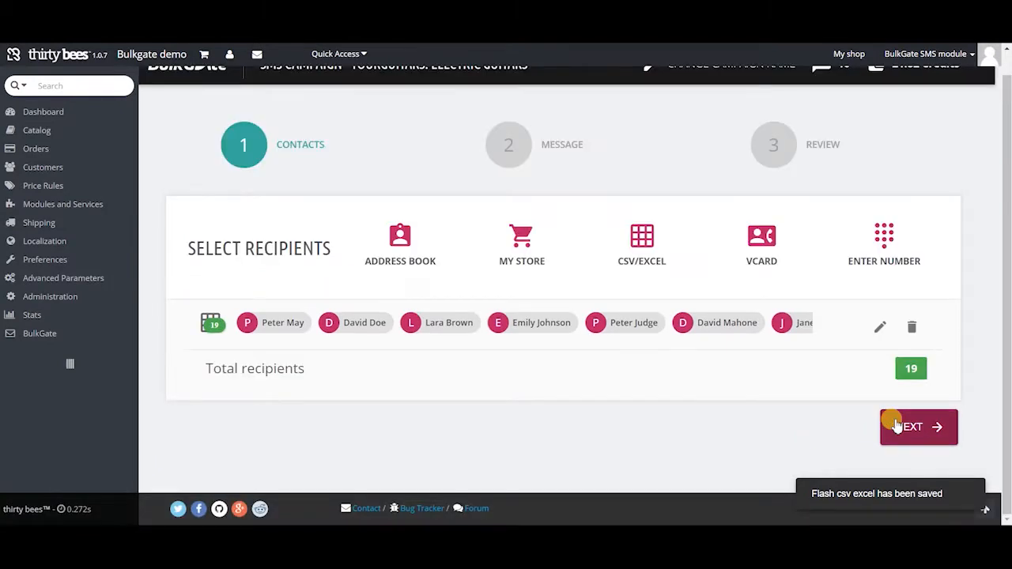
click(760, 241)
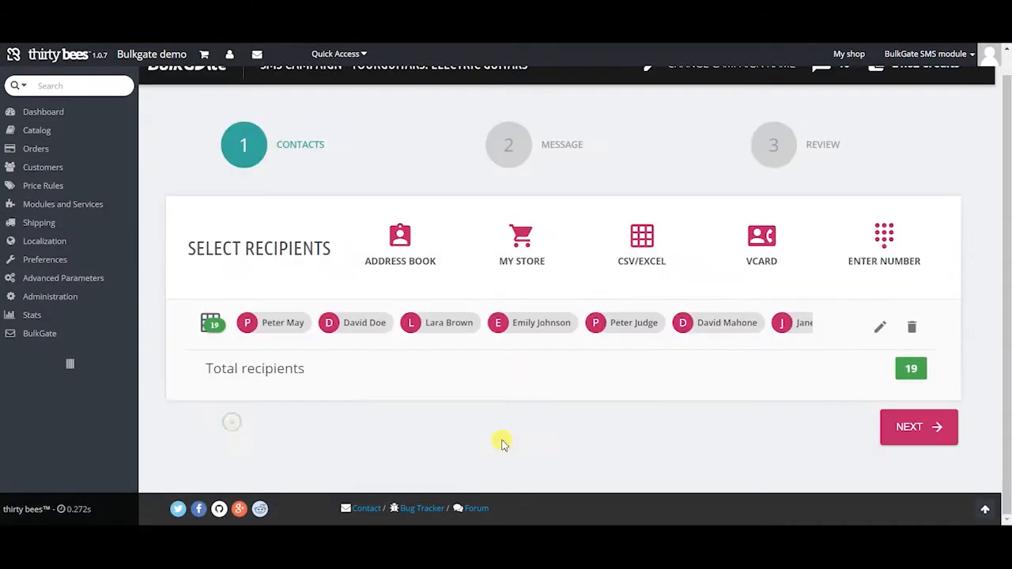
click(918, 427)
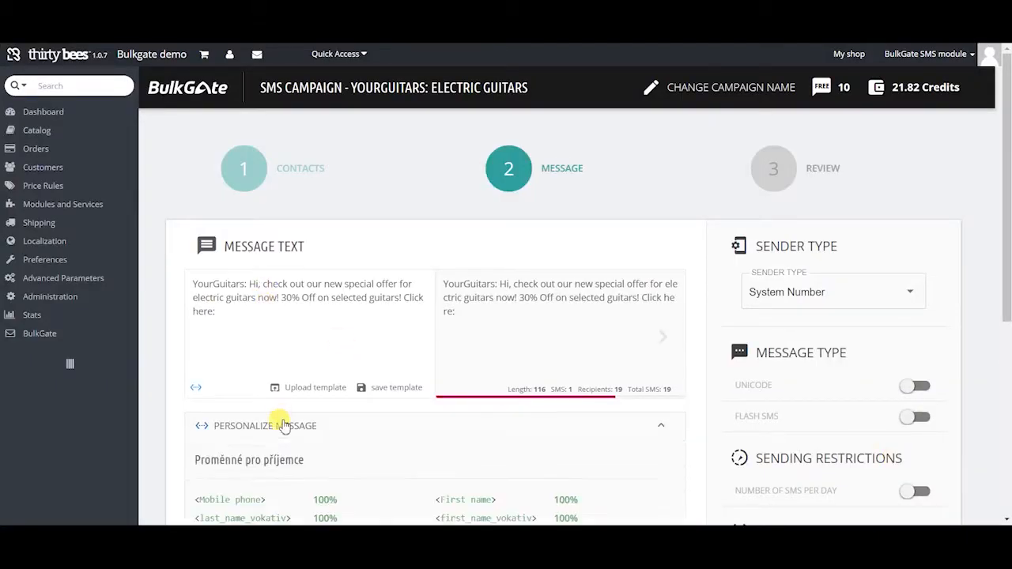
Insert <first_name> after 'Hi' and append a shortened BulkGate integrations link
scroll(down, 3)
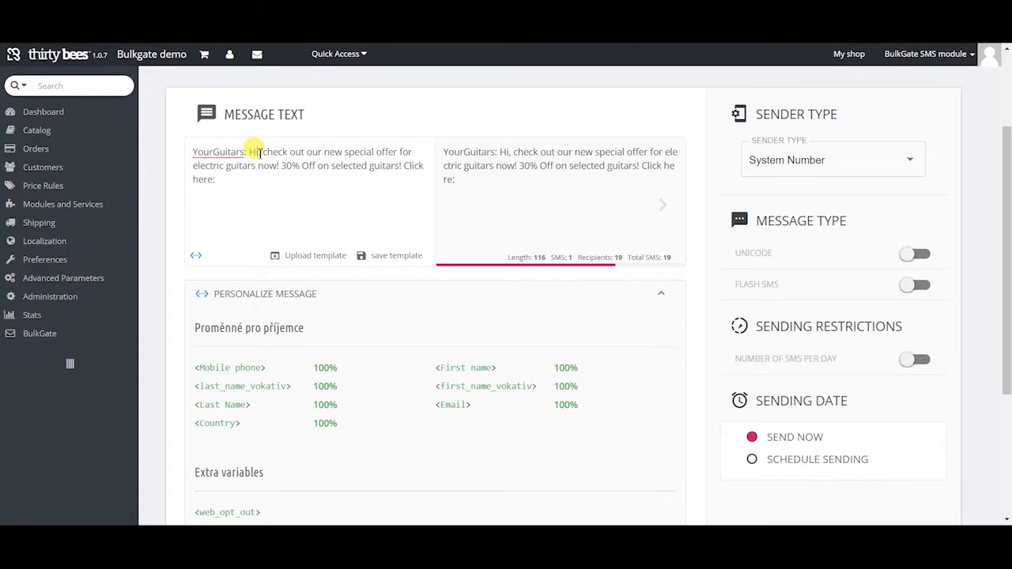
click(466, 368)
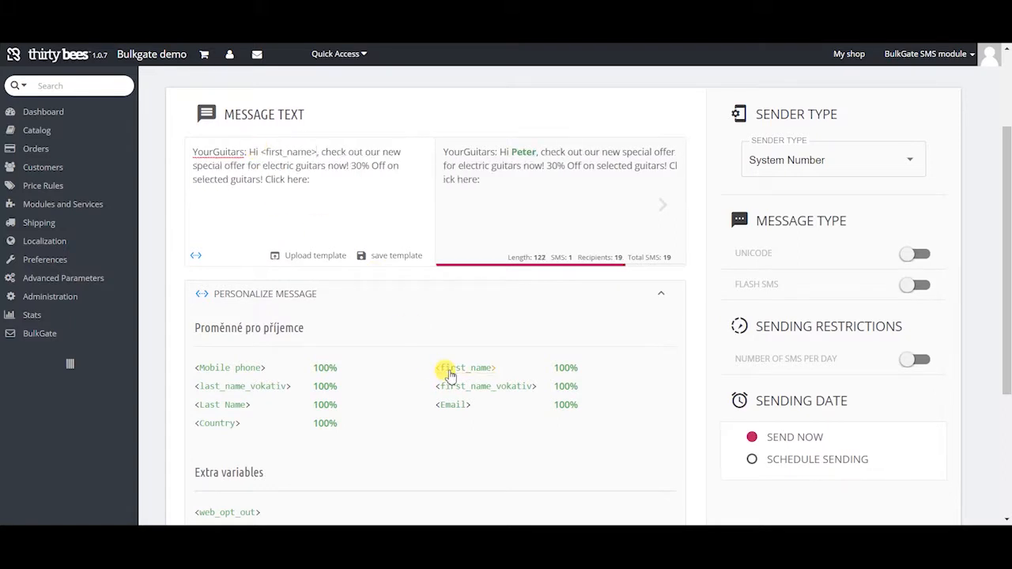
scroll(down, 3)
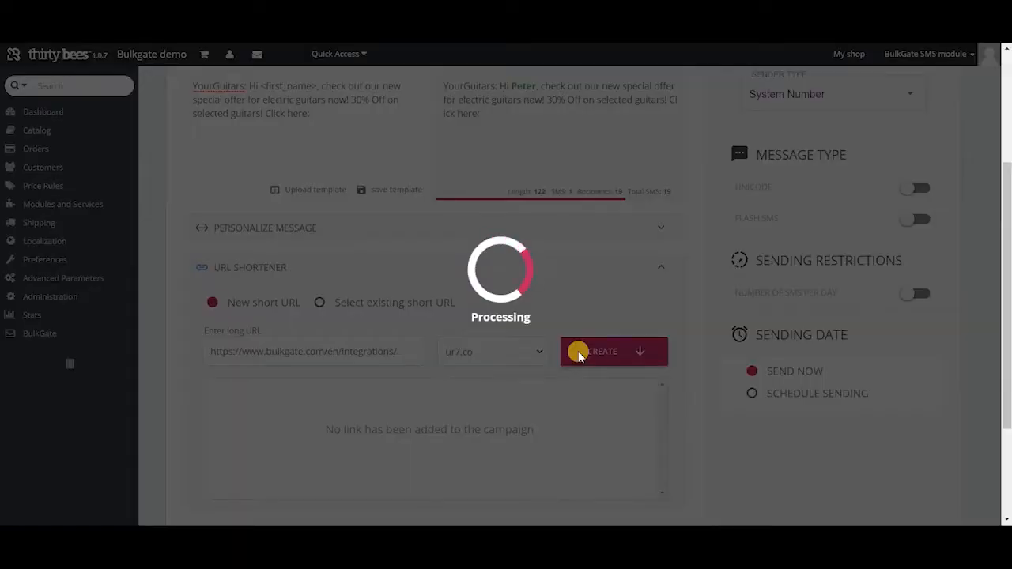
click(614, 351)
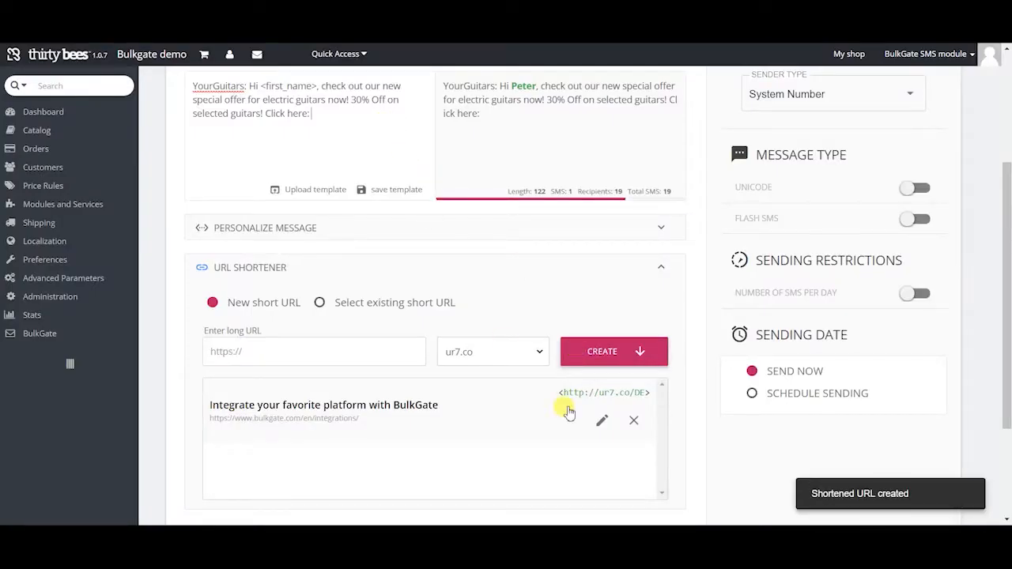
click(830, 226)
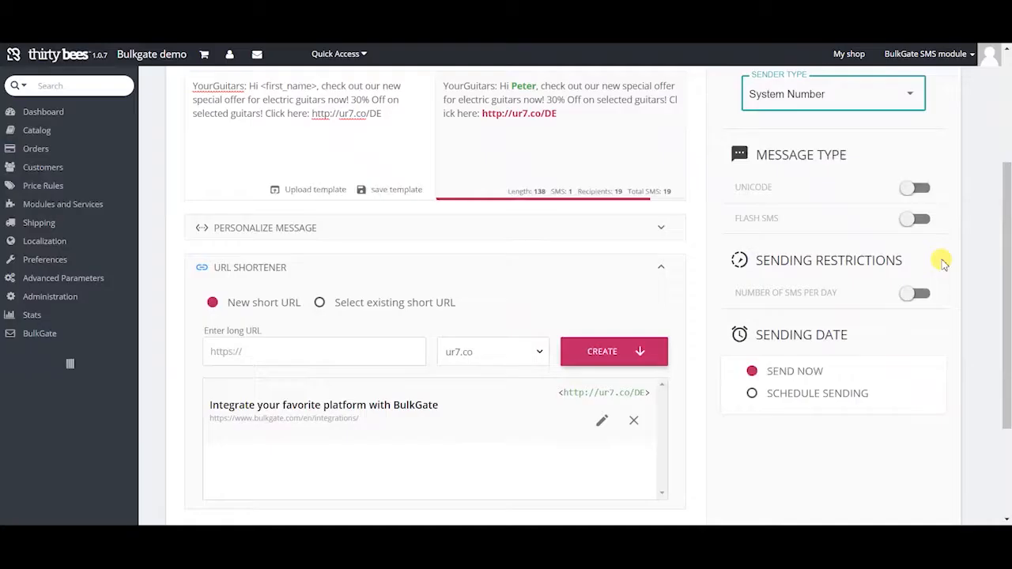
scroll(down, 3)
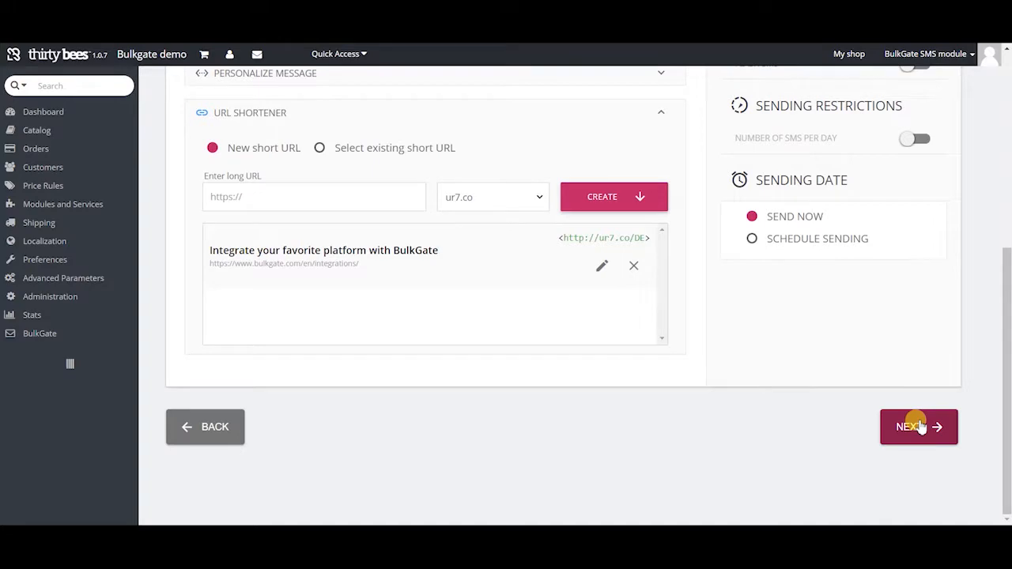
Review the campaign, dismiss the test send, and confirm sending to all 19 recipients
click(909, 427)
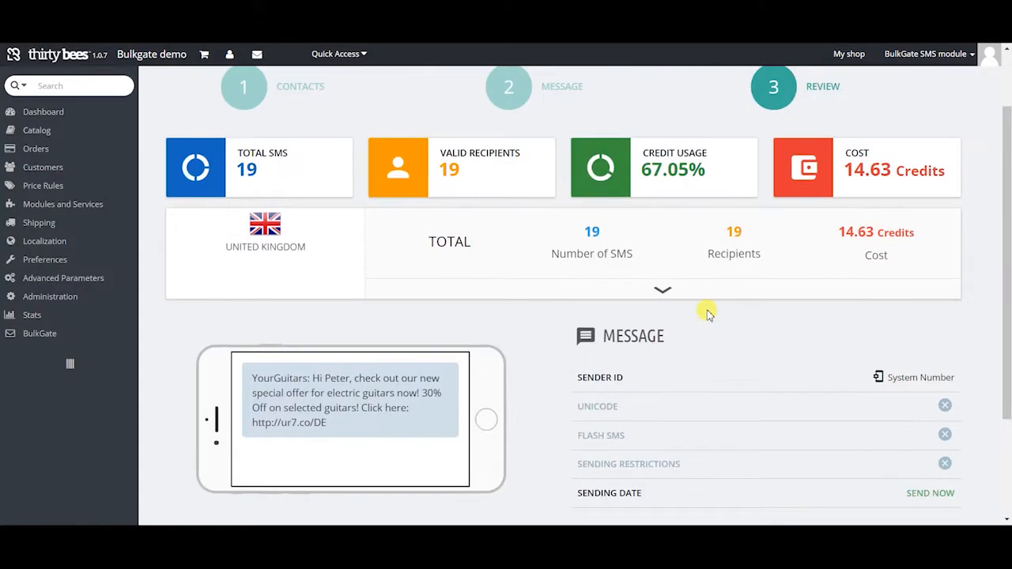
scroll(down, 3)
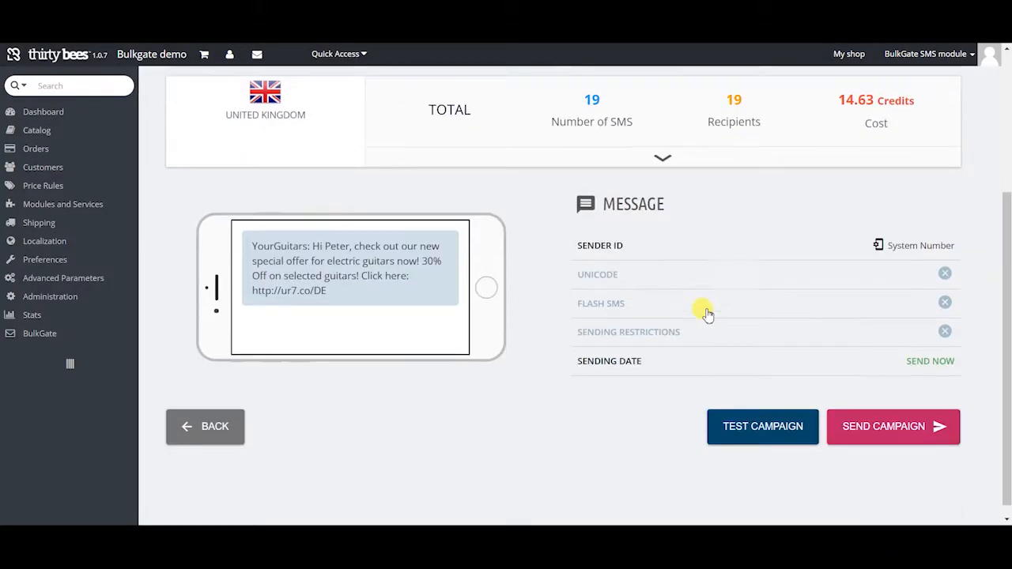
click(761, 426)
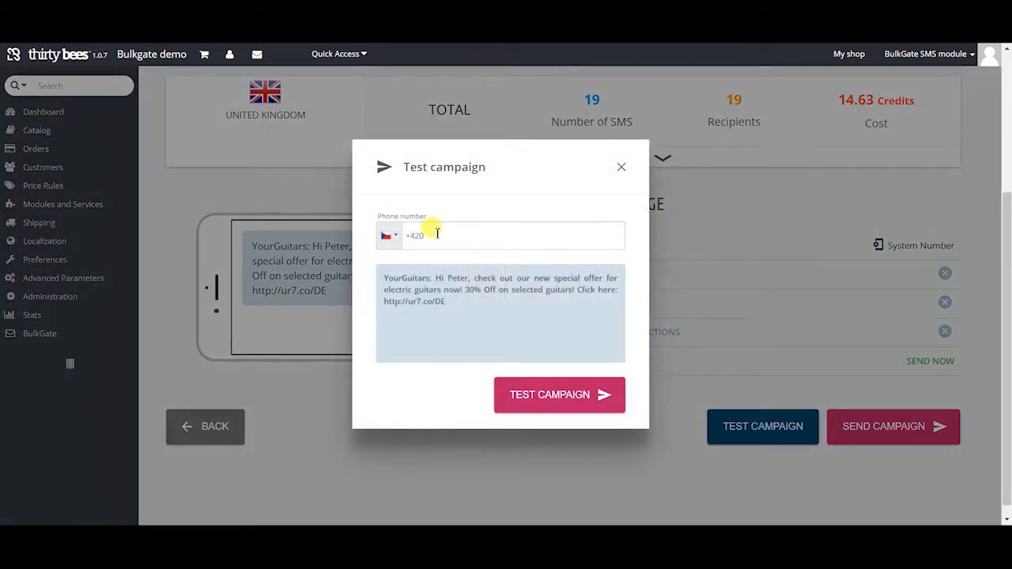
click(621, 167)
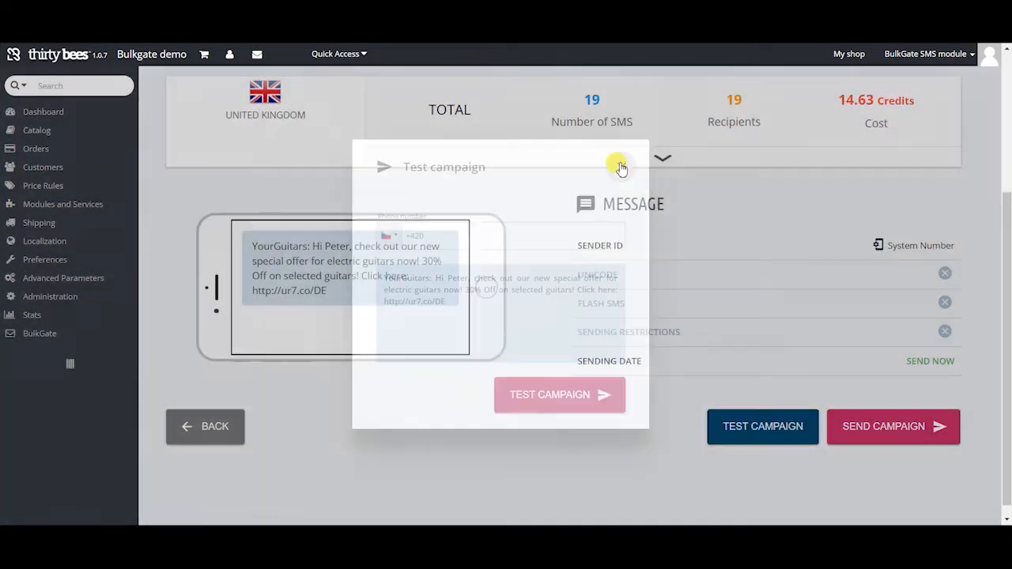
click(620, 169)
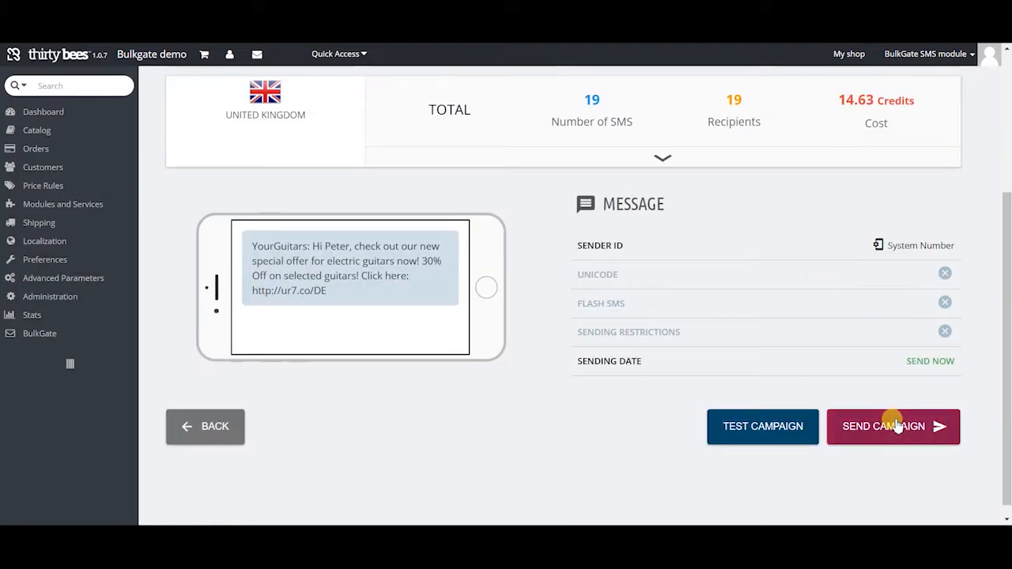
click(891, 426)
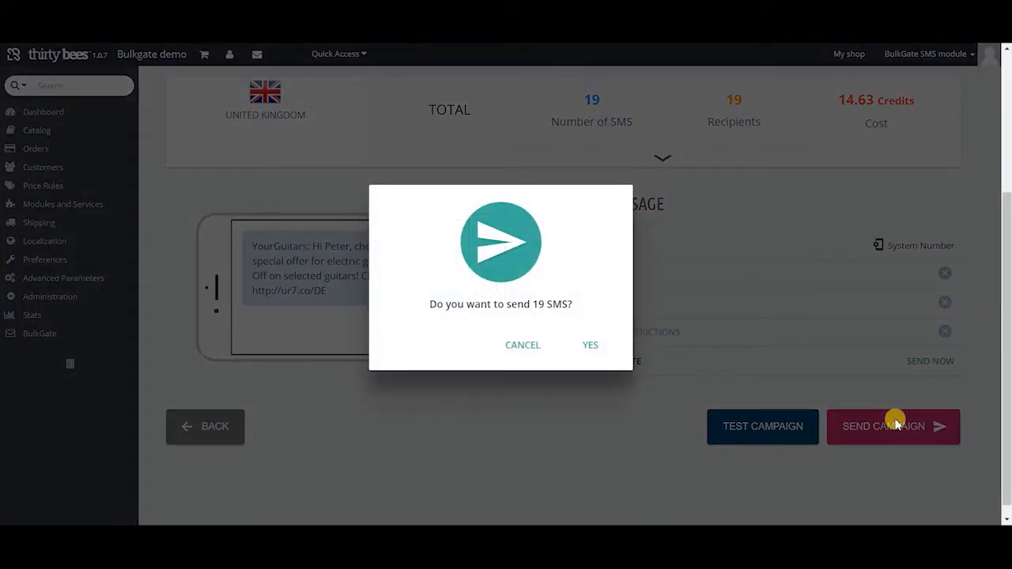
click(590, 345)
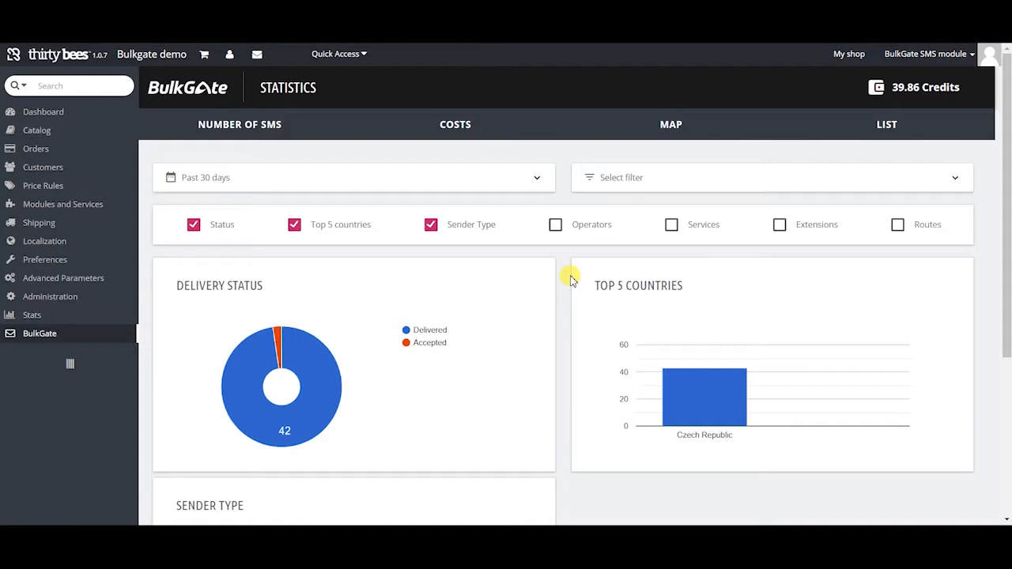
Browse the statistics charts and view the Costs and Map tabs
scroll(down, 3)
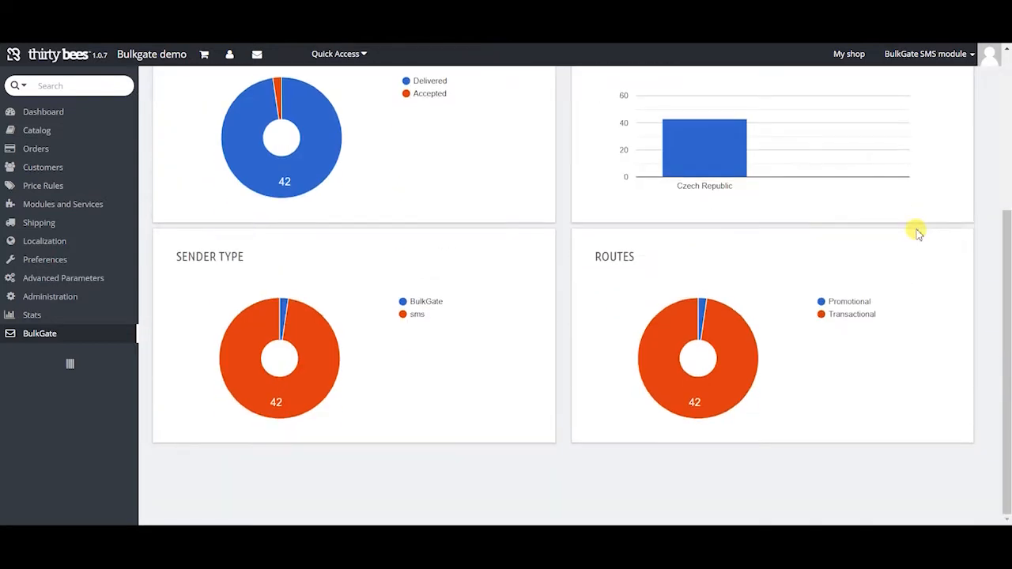
scroll(up, 3)
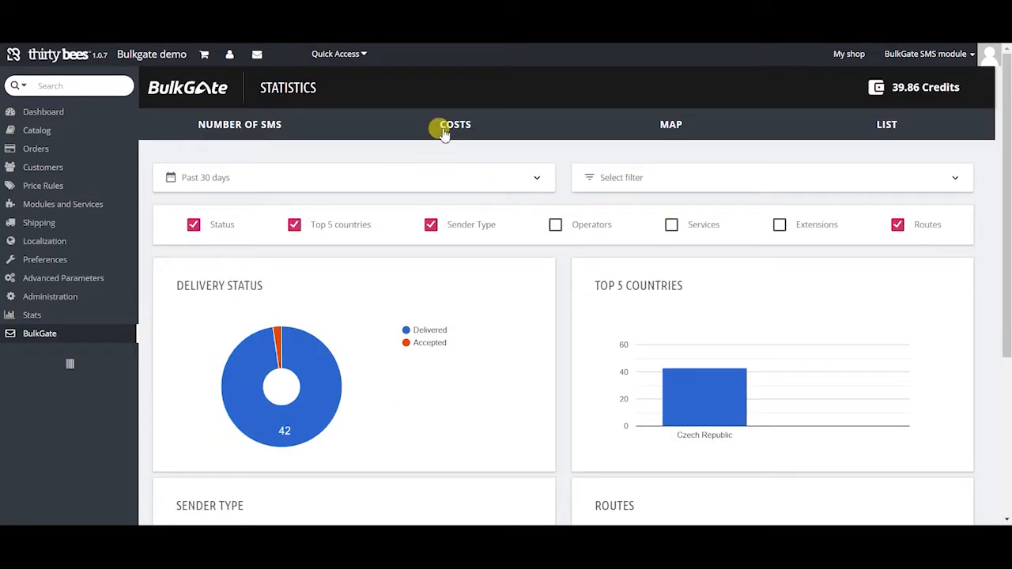
click(670, 124)
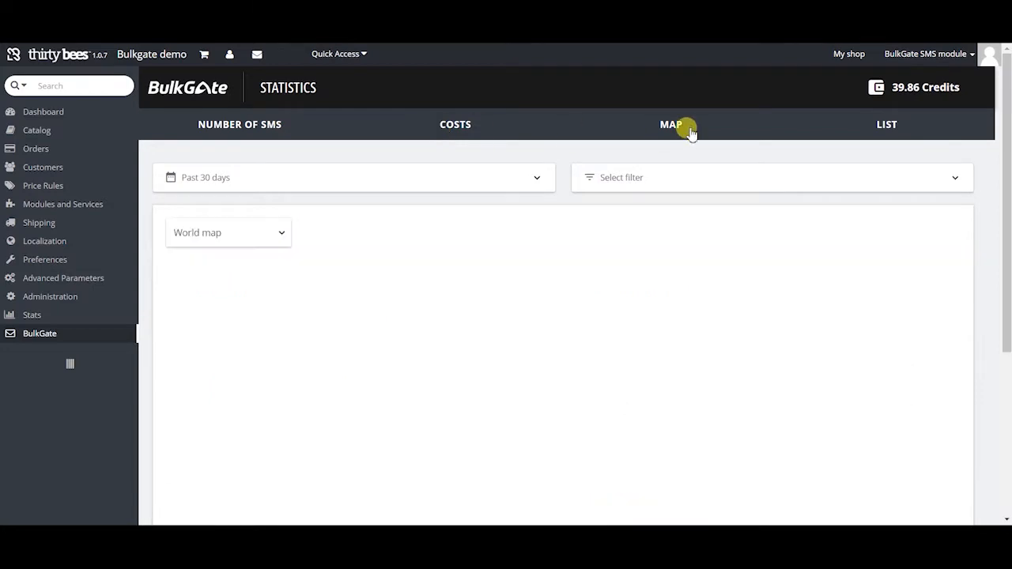
click(671, 124)
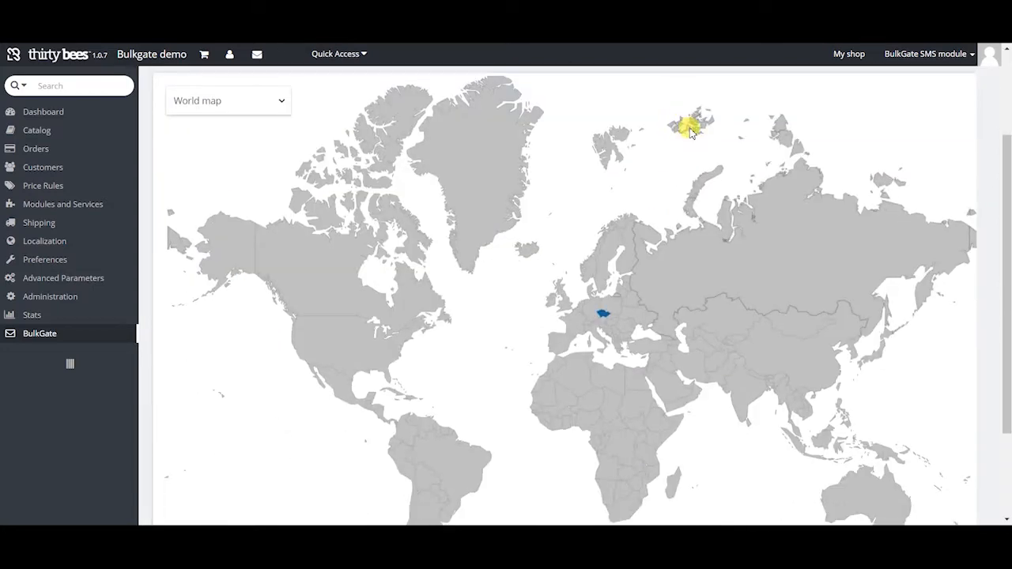
click(40, 332)
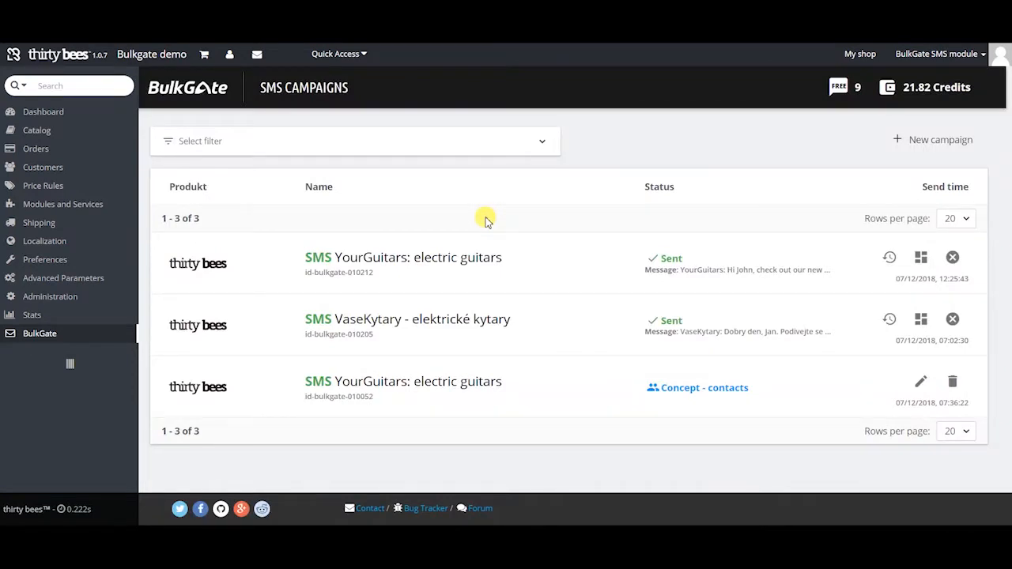
mouse_move(603, 265)
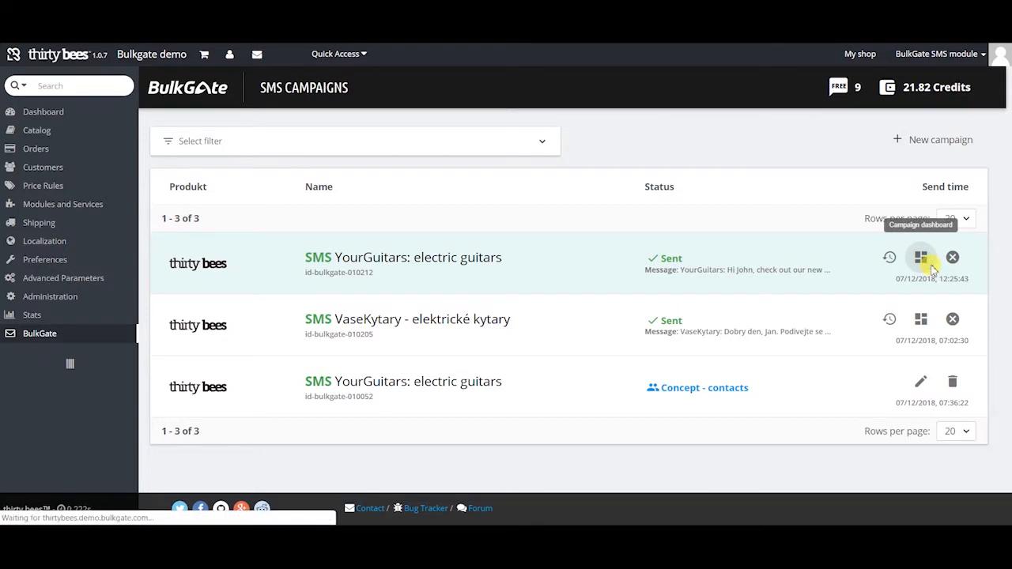
Check the sent guitars campaign's dashboard, then open its sending history
click(921, 257)
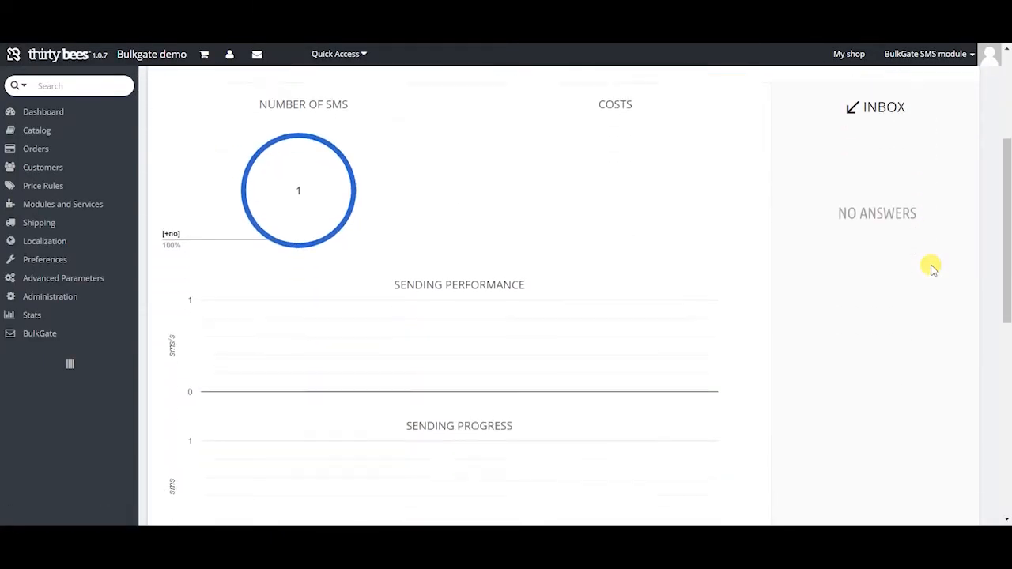
click(39, 333)
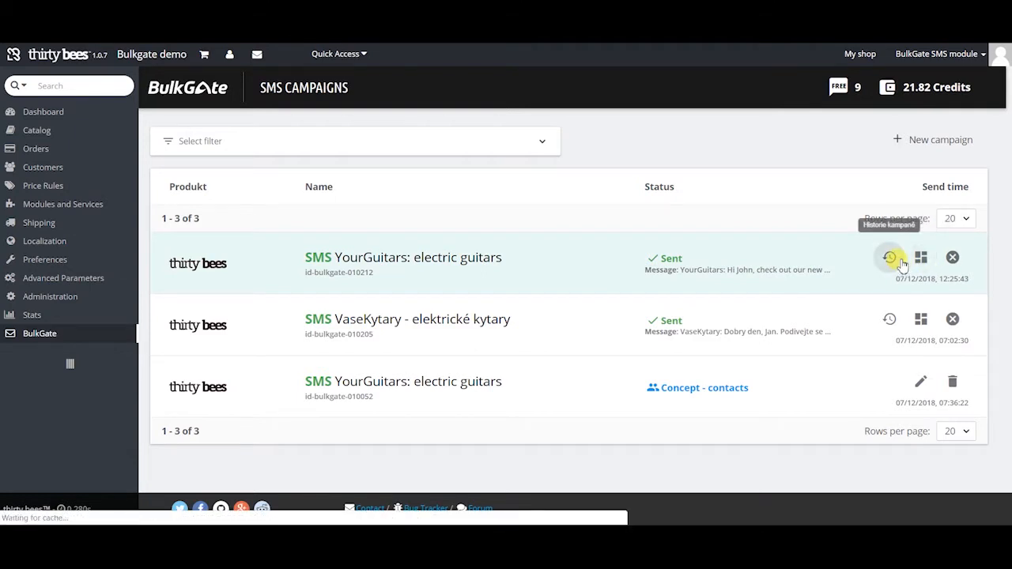
click(889, 257)
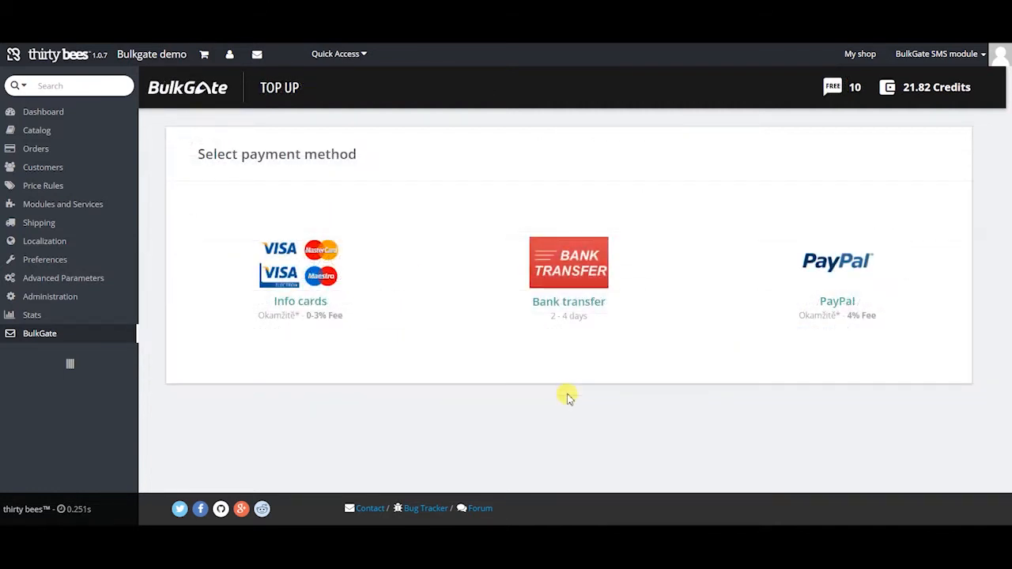
mouse_move(411, 298)
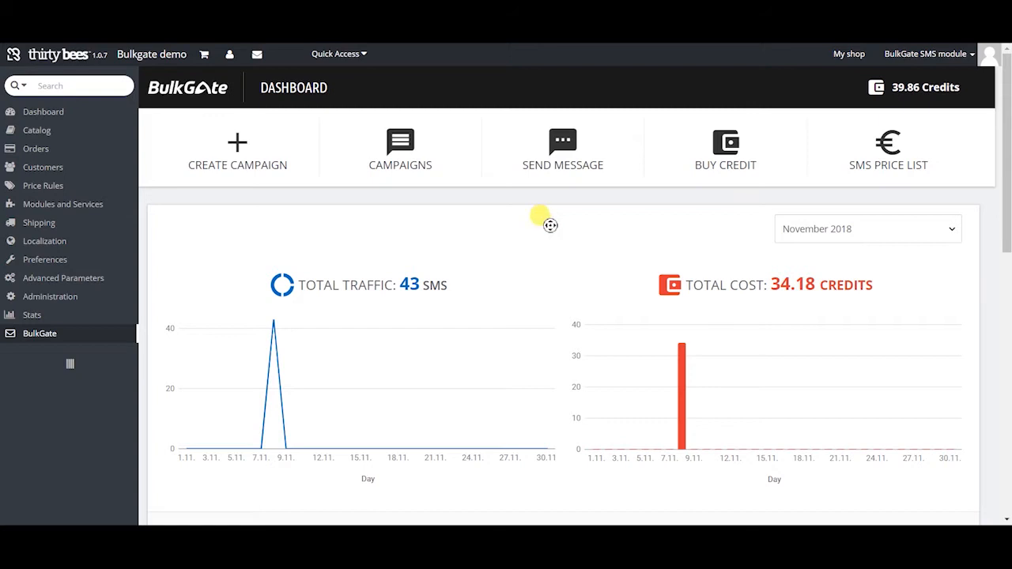
Scroll the dashboard past traffic, costs, delivery status (42 delivered), map and inbox
scroll(down, 3)
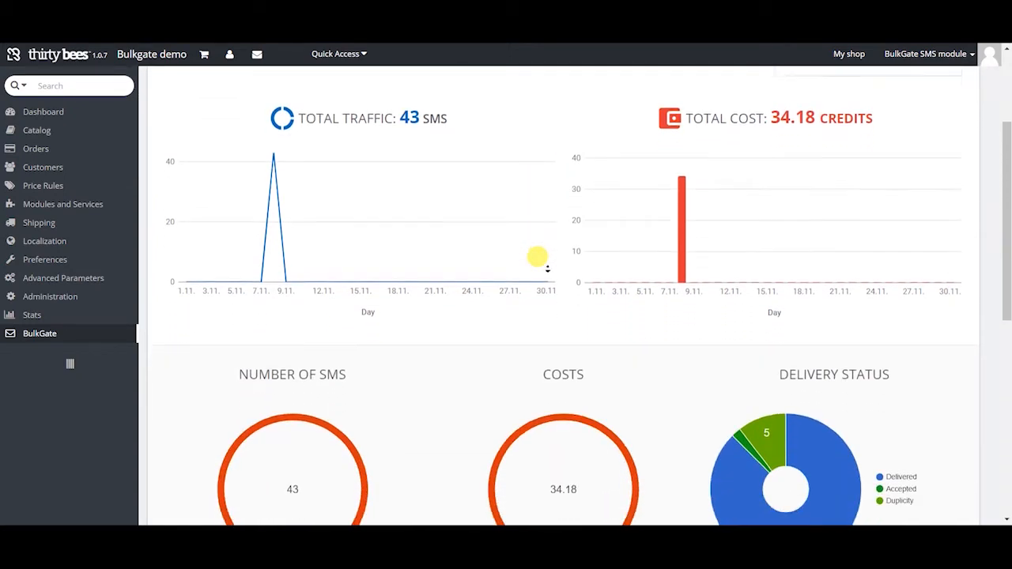
scroll(down, 3)
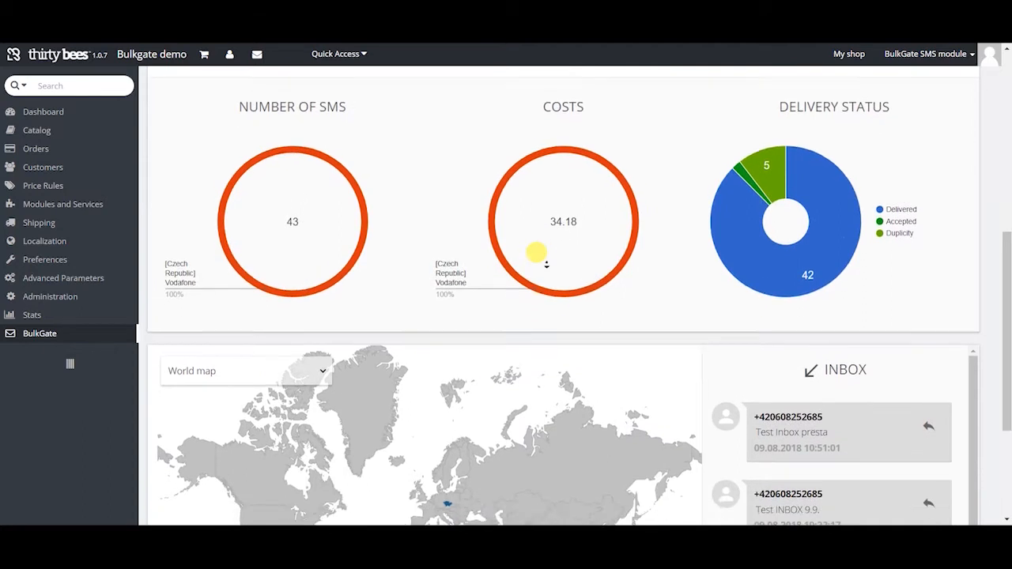
scroll(down, 3)
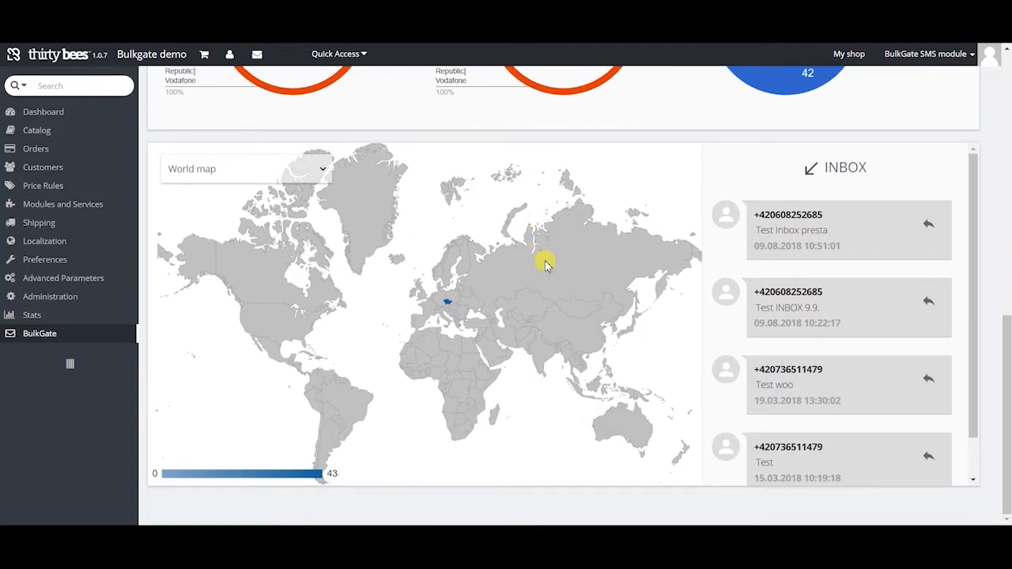